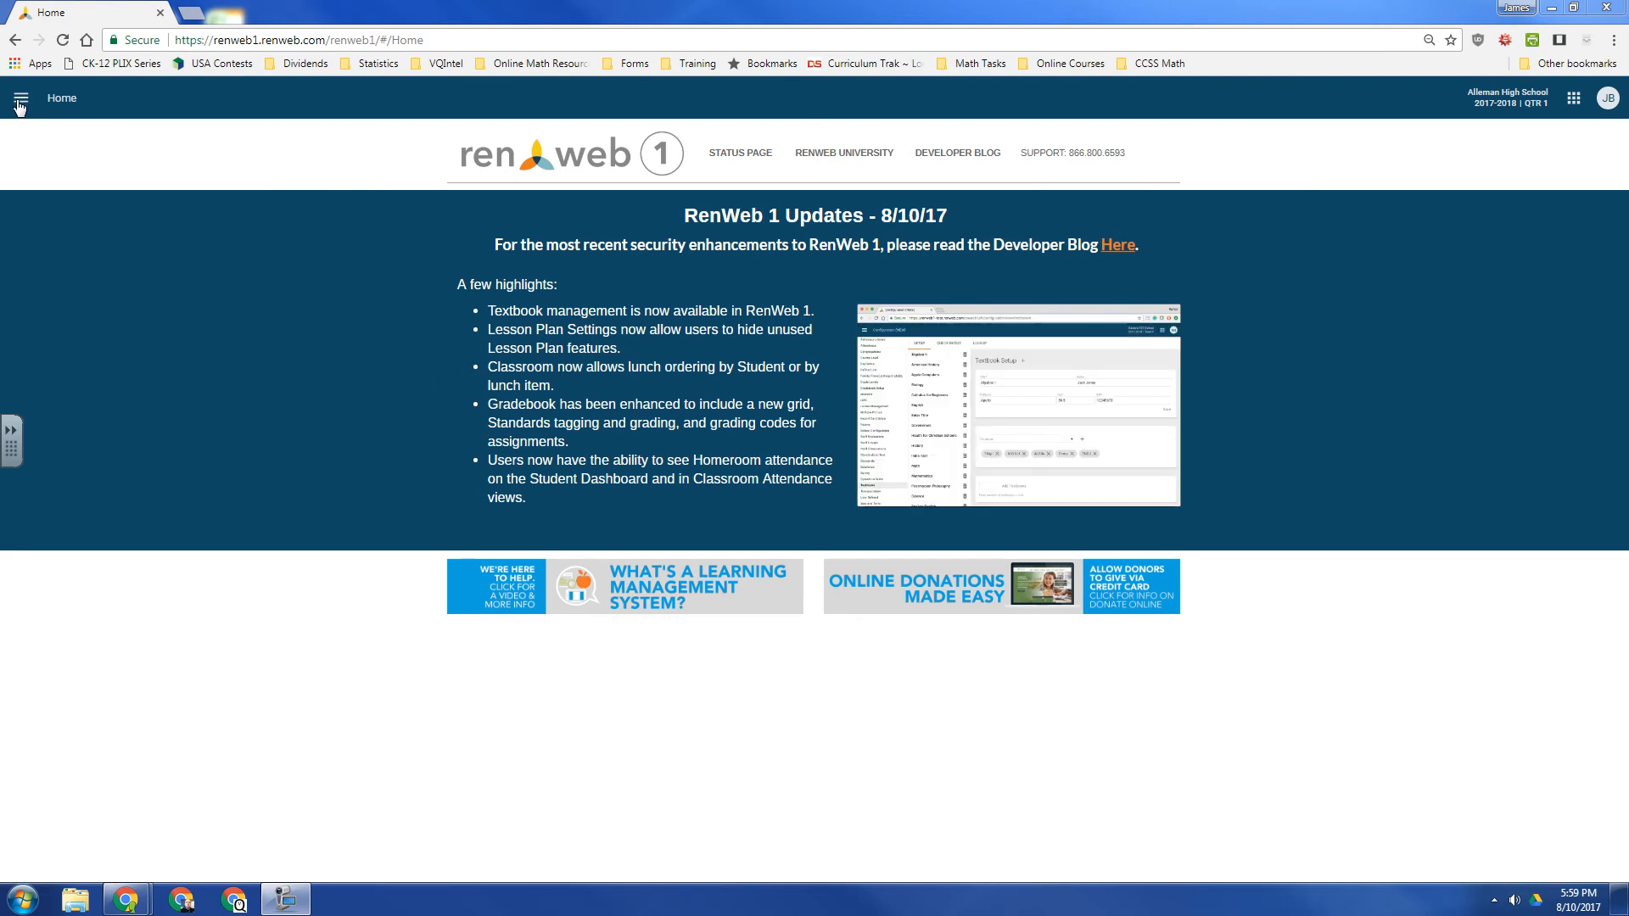
# - Reach the Report Manager through the site's side navigation menu
pyautogui.click(17, 98)
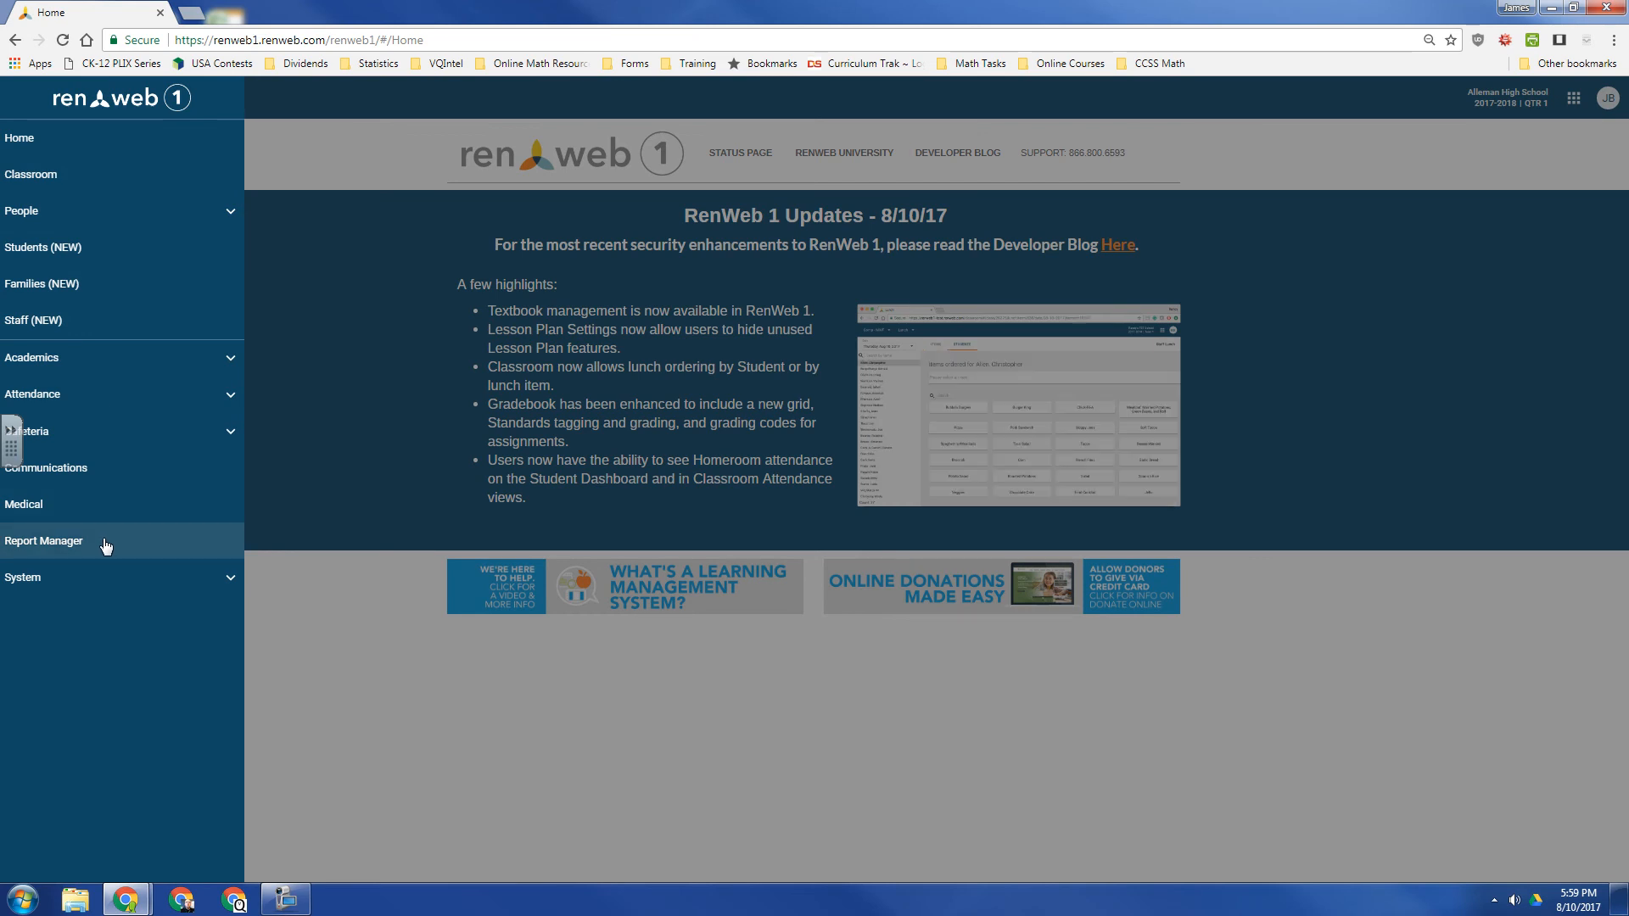
pyautogui.click(44, 540)
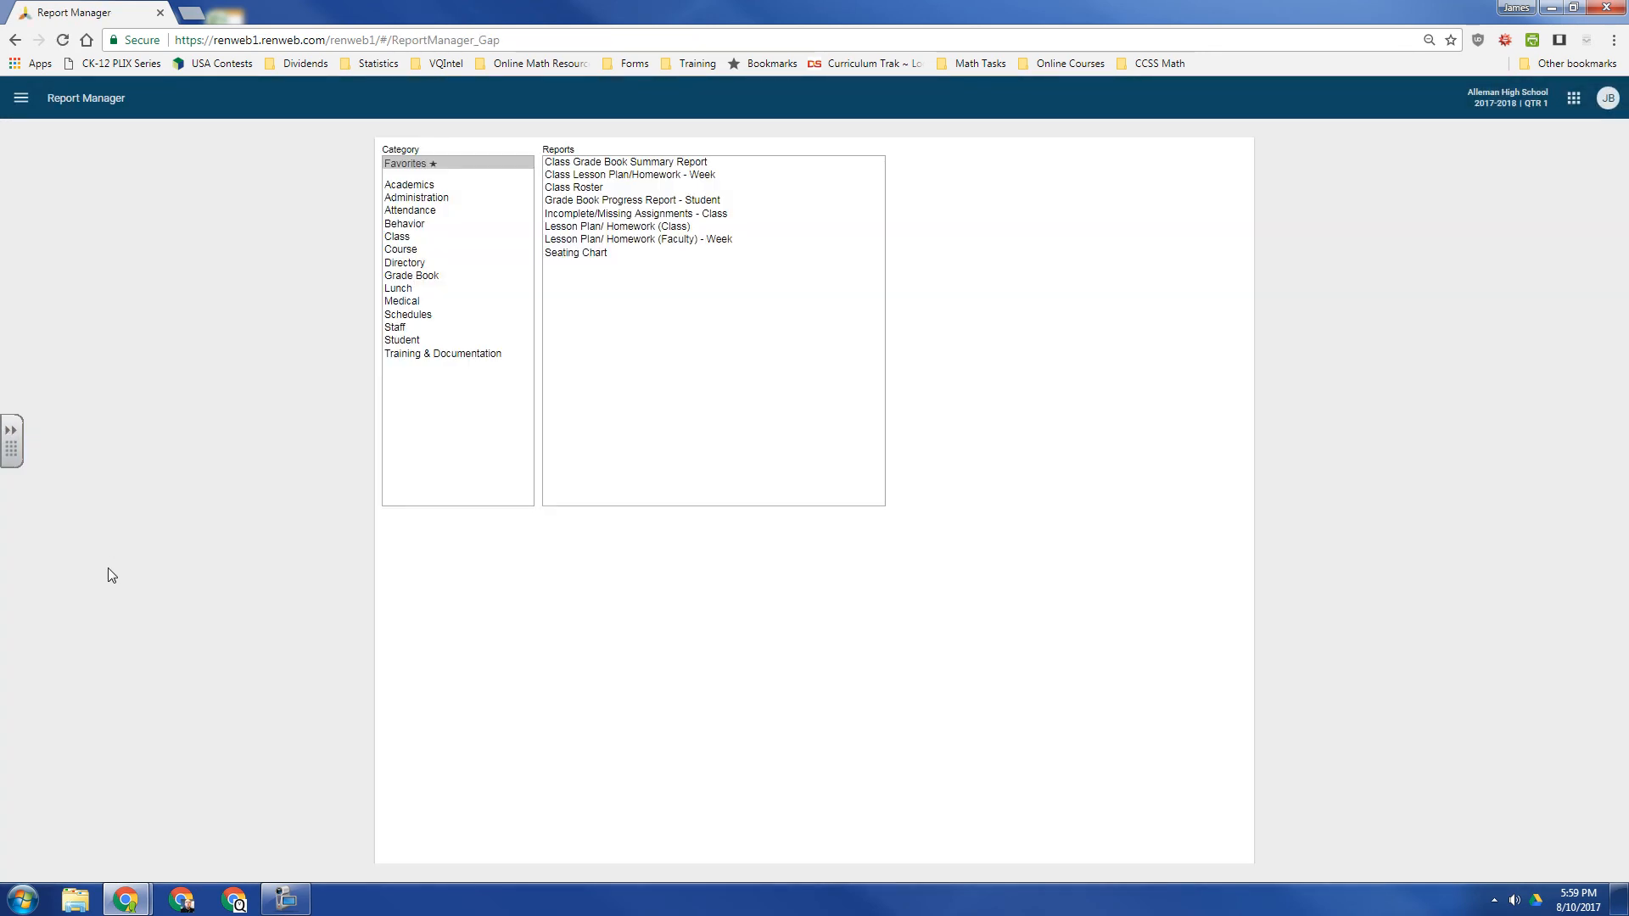
pyautogui.moveTo(723, 433)
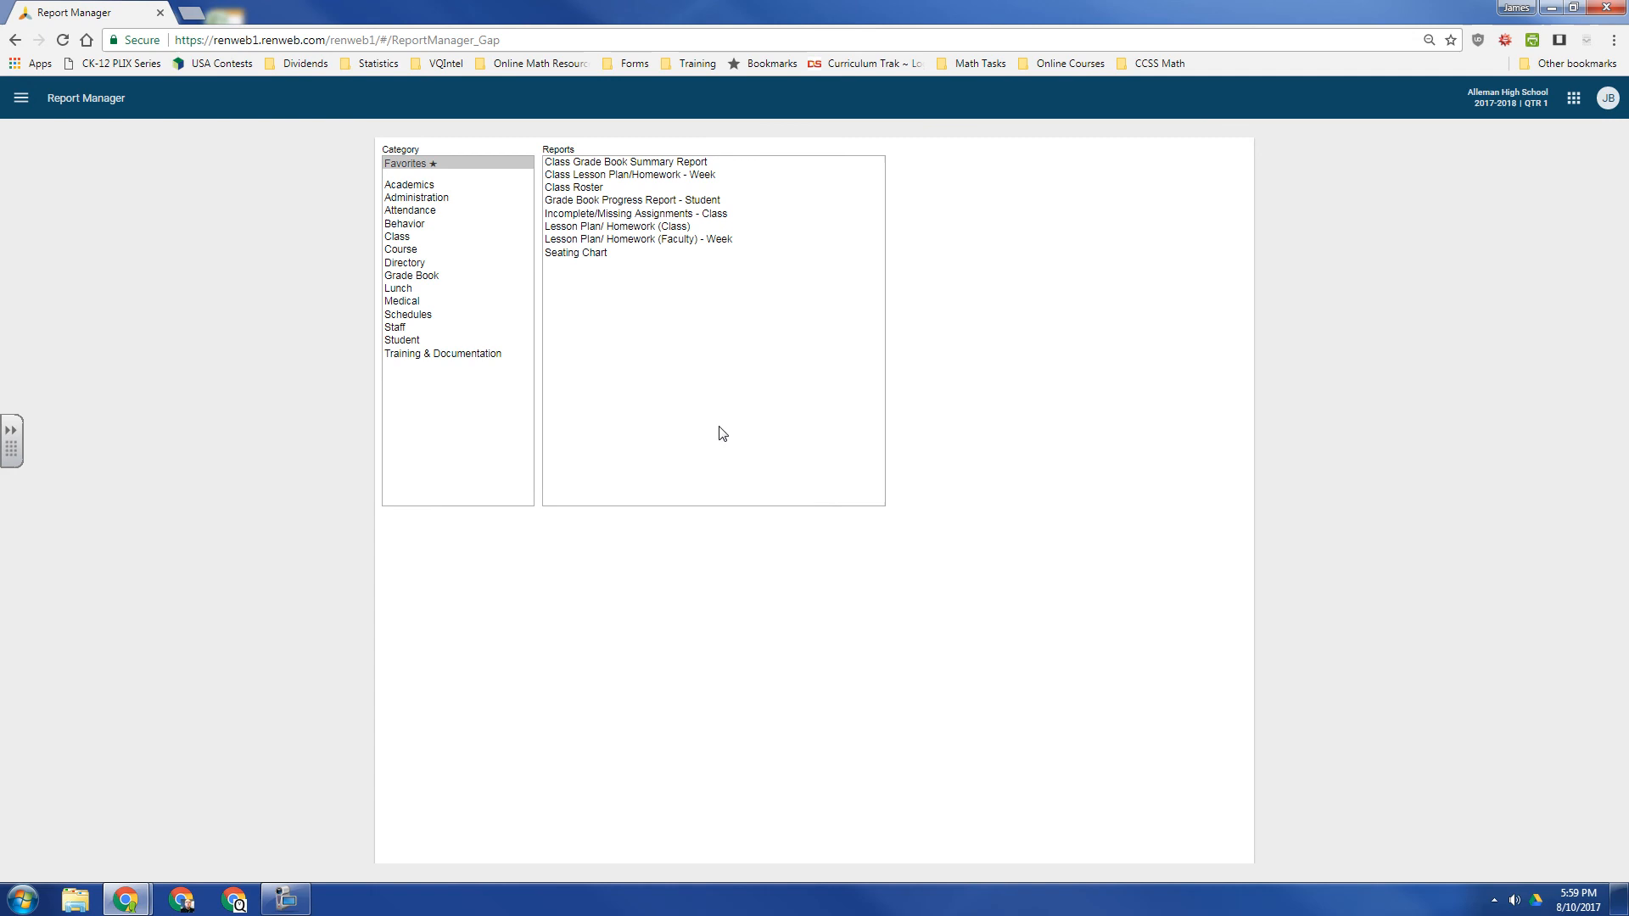
pyautogui.moveTo(676, 226)
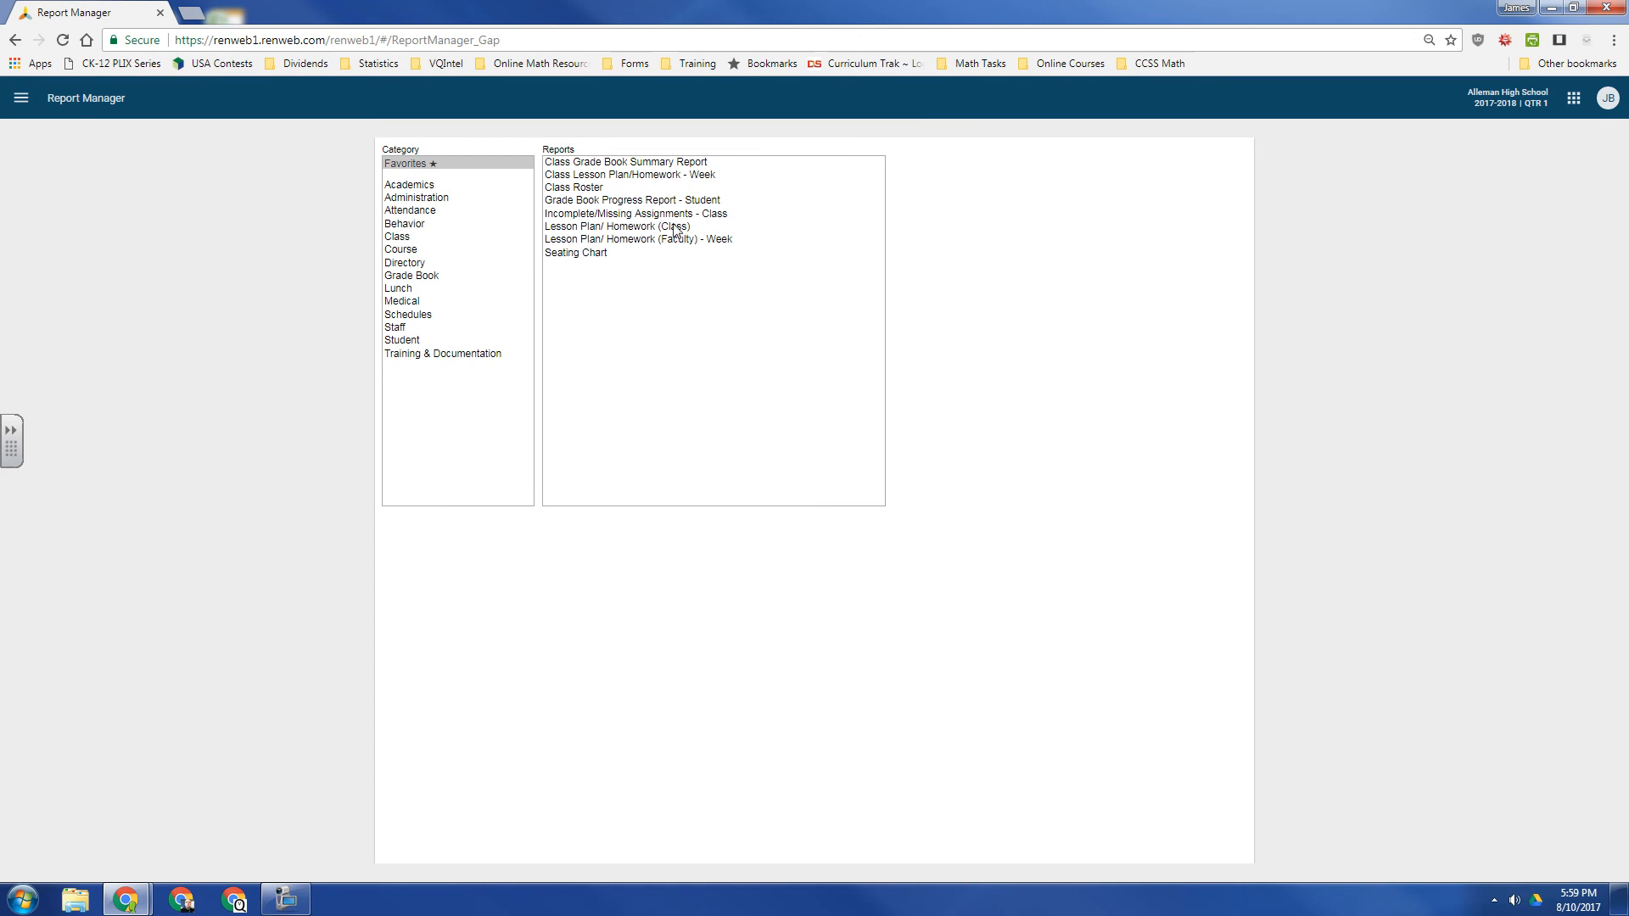
pyautogui.moveTo(672, 233)
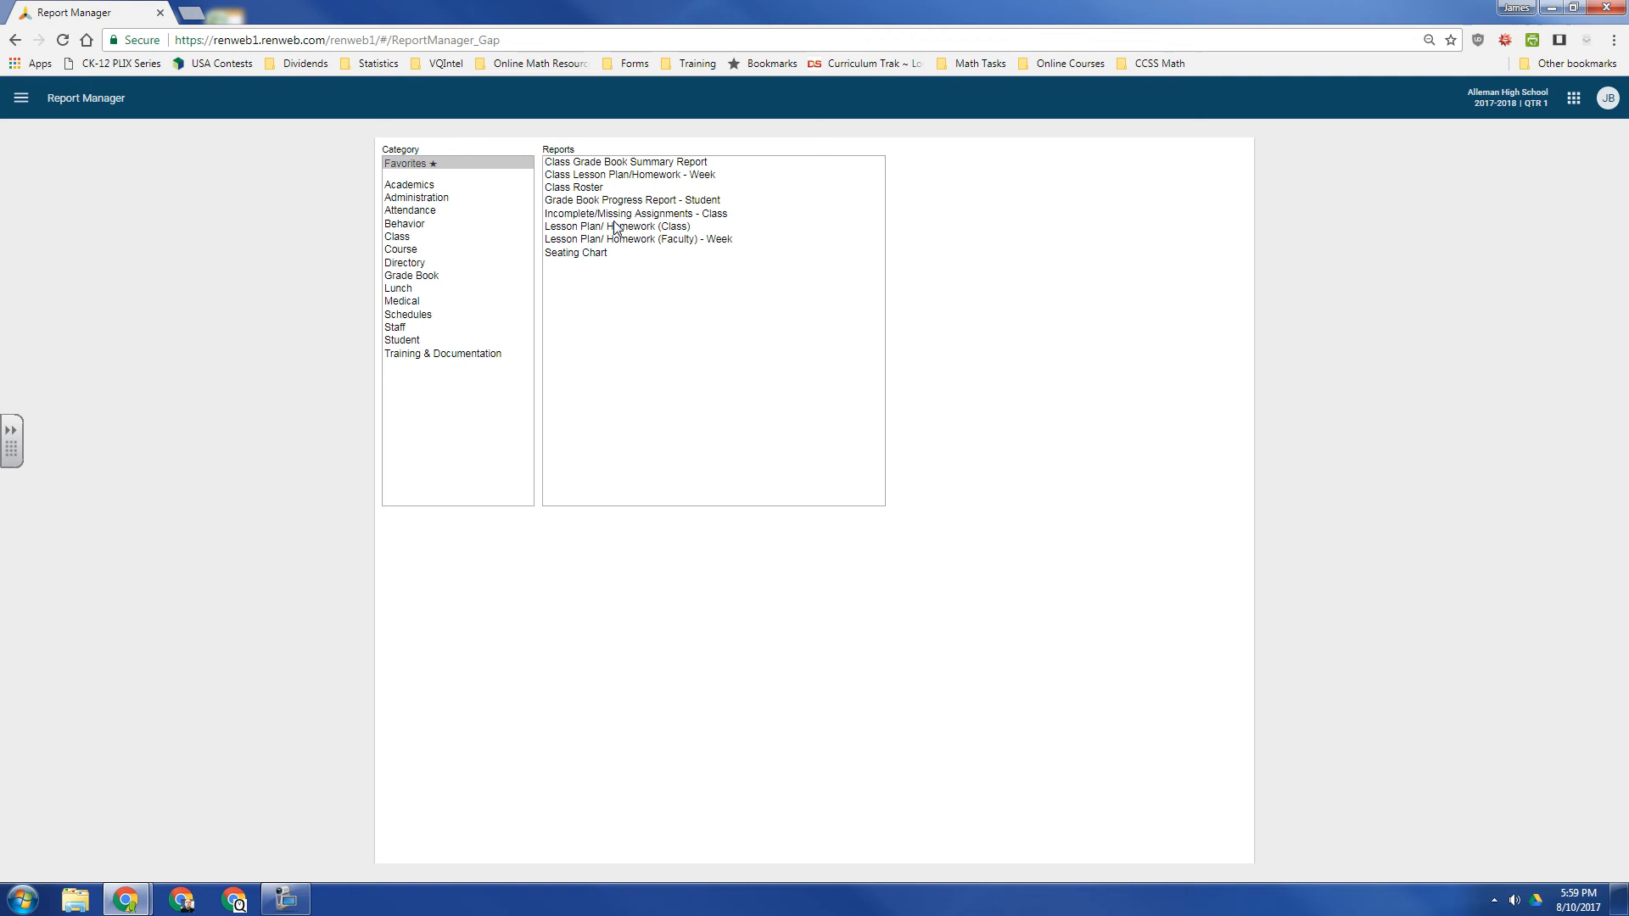
pyautogui.moveTo(670, 231)
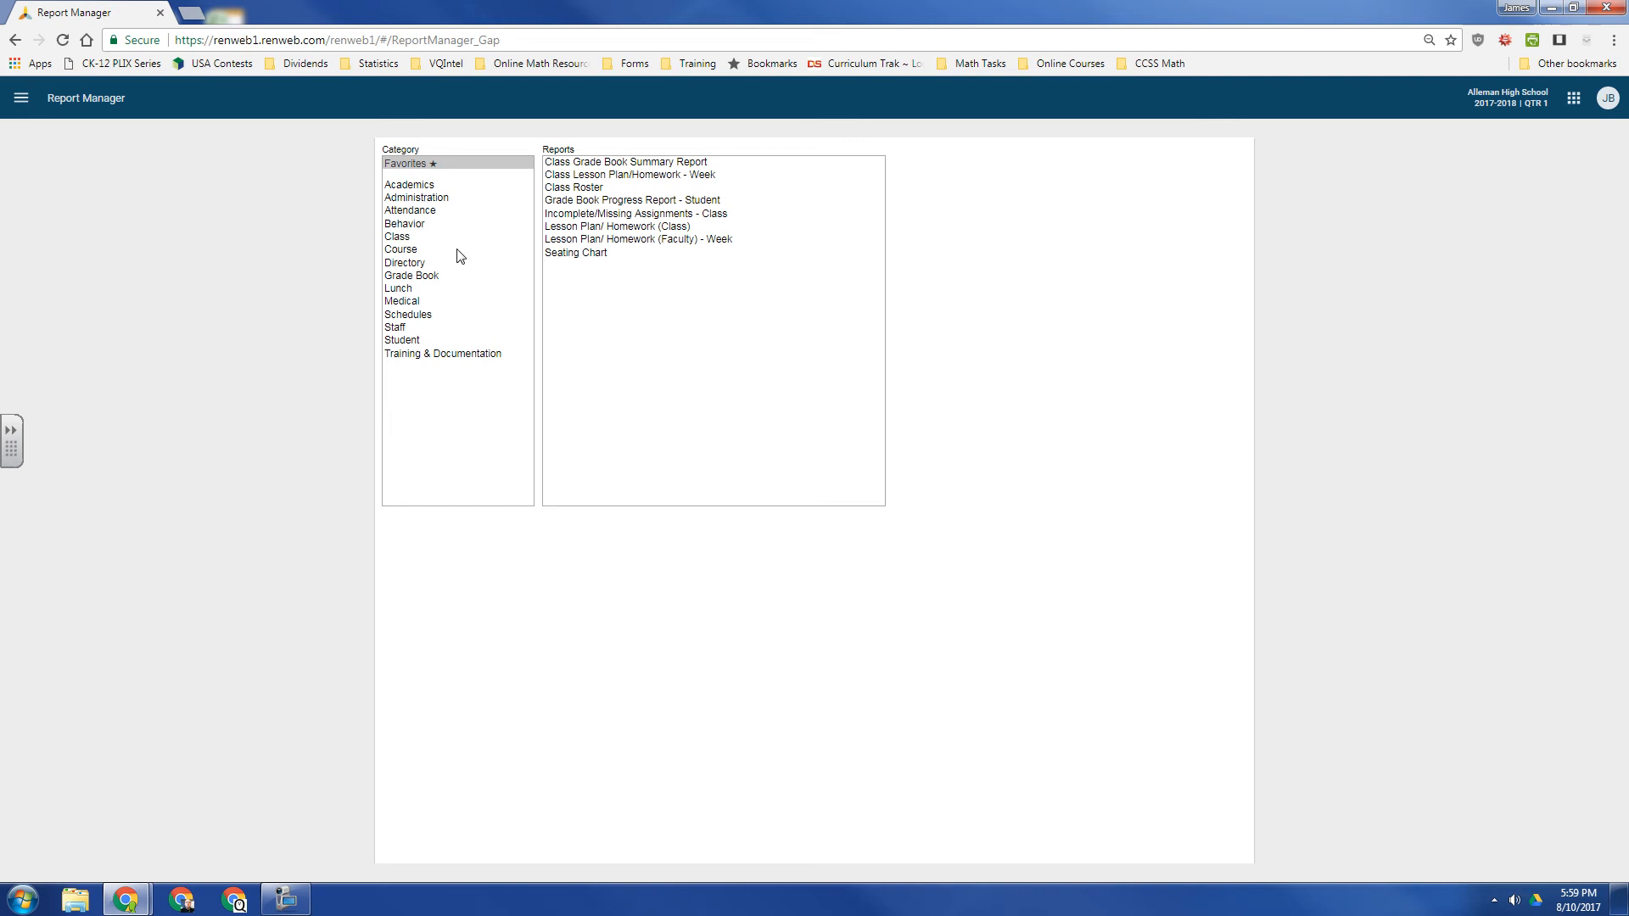
pyautogui.moveTo(463, 240)
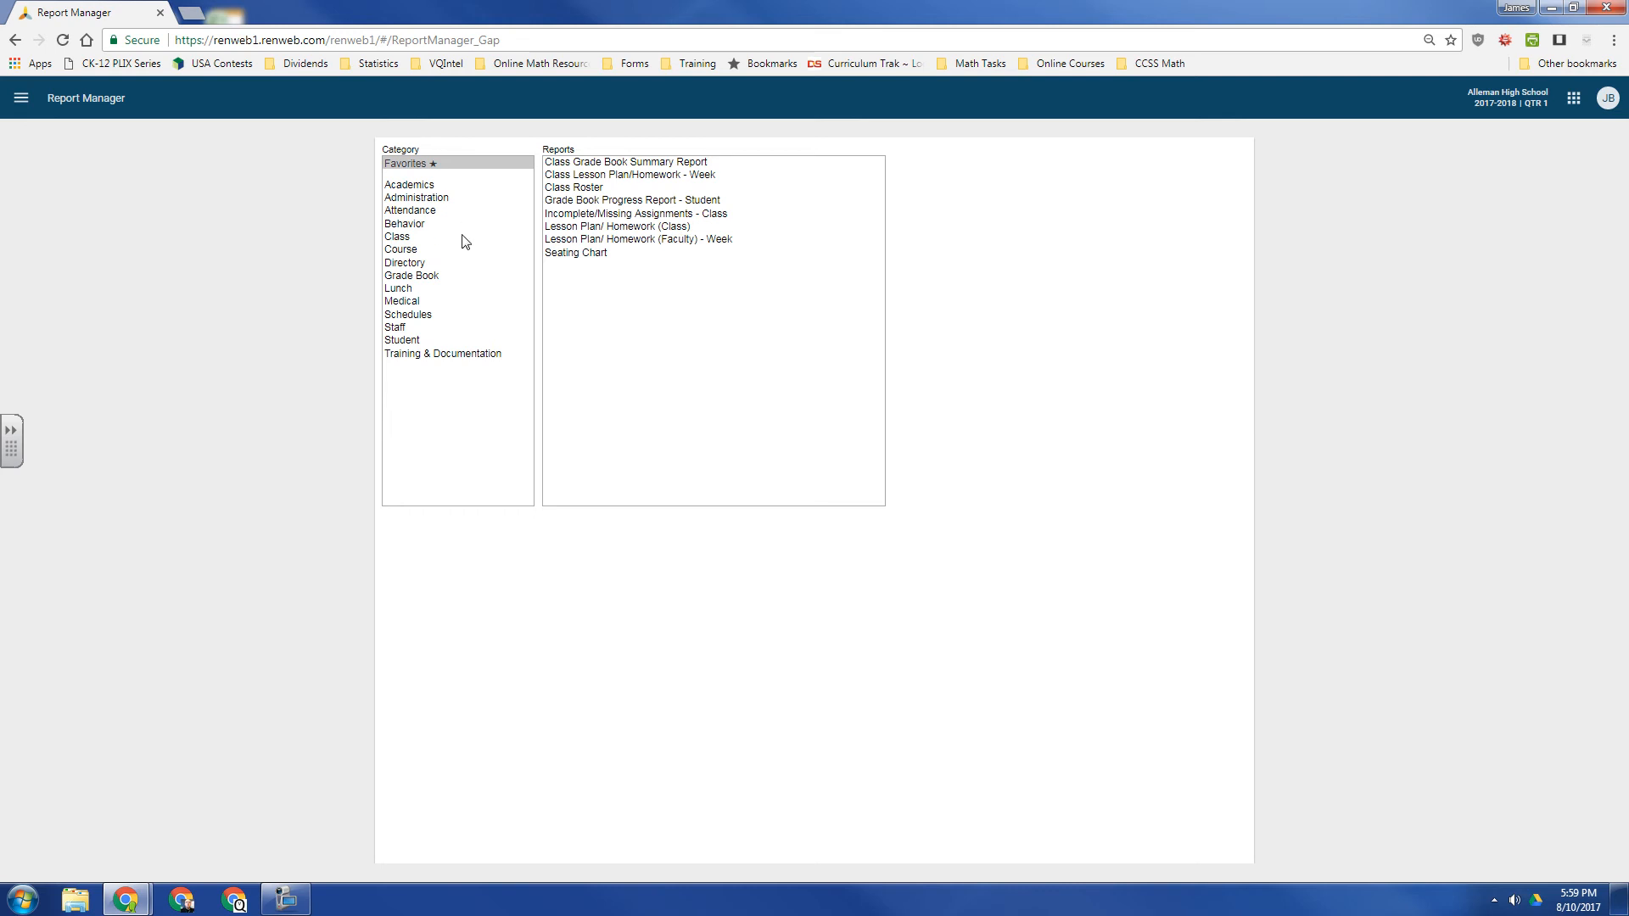
# - Browse the Class and Course categories, then choose Lesson Plan/ Homework (Class) under Grade Book
pyautogui.click(397, 236)
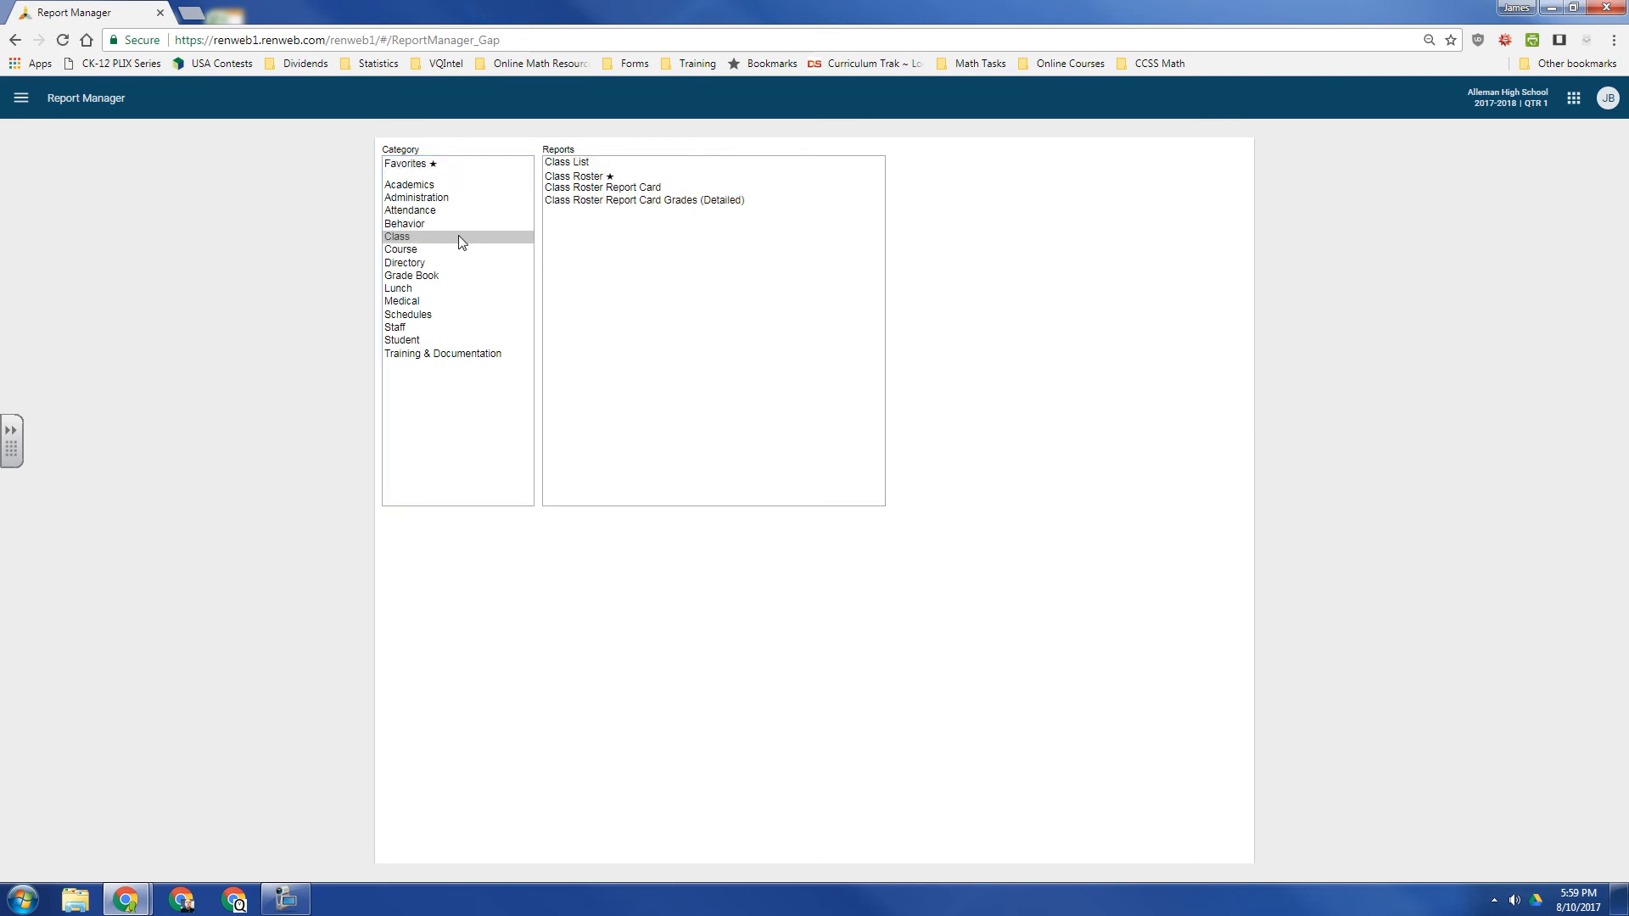
pyautogui.click(413, 274)
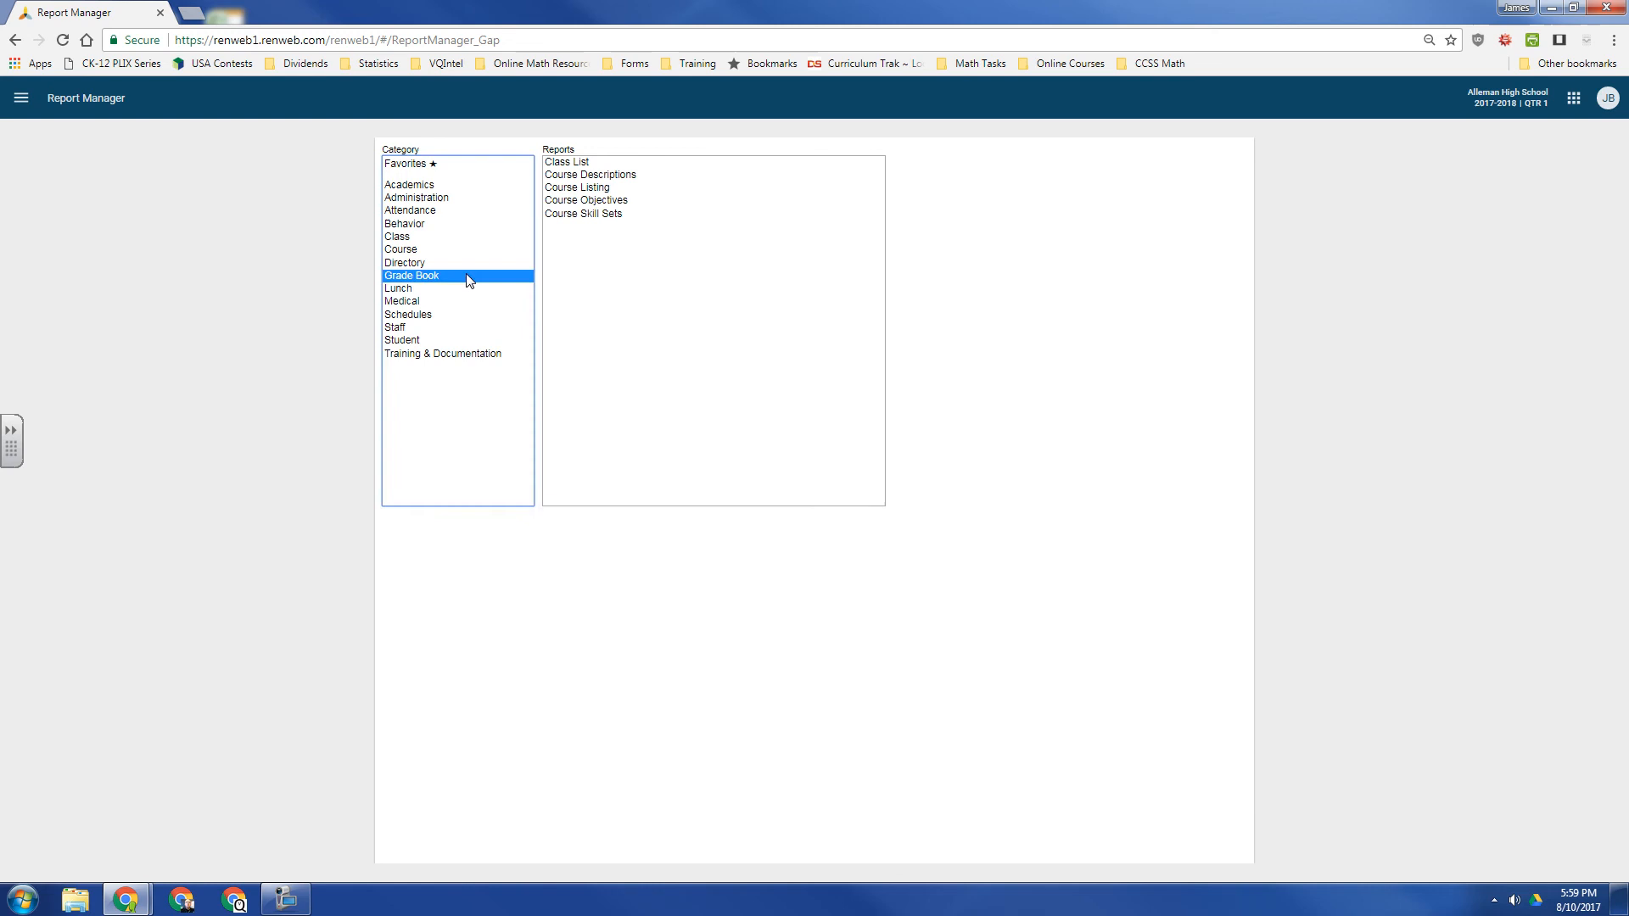
pyautogui.click(413, 275)
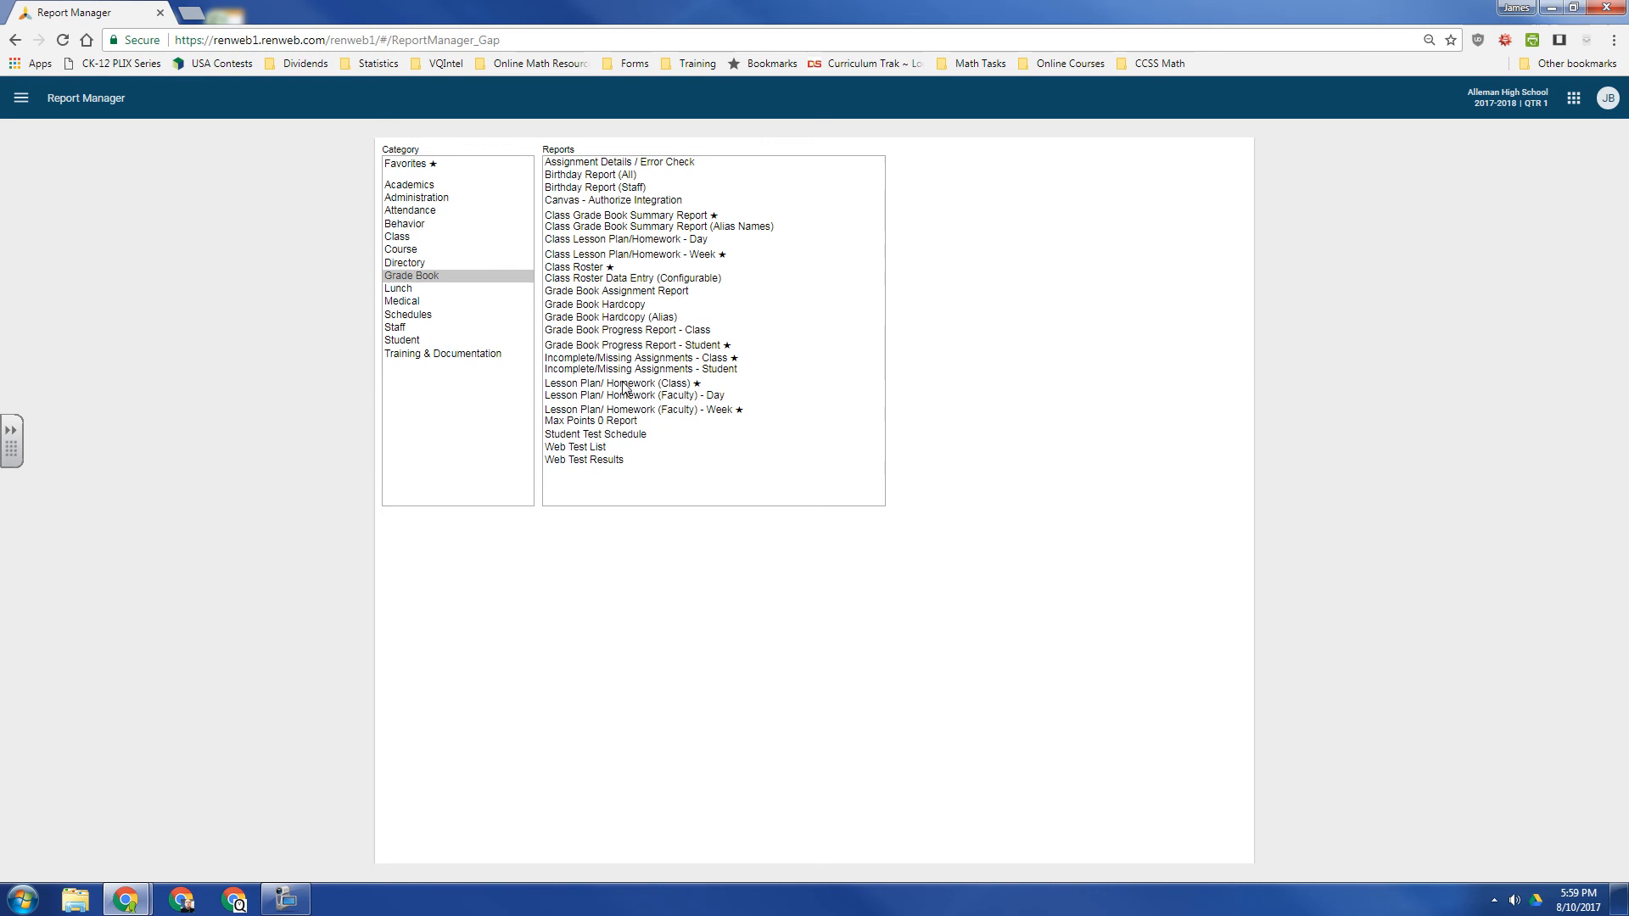
pyautogui.click(621, 382)
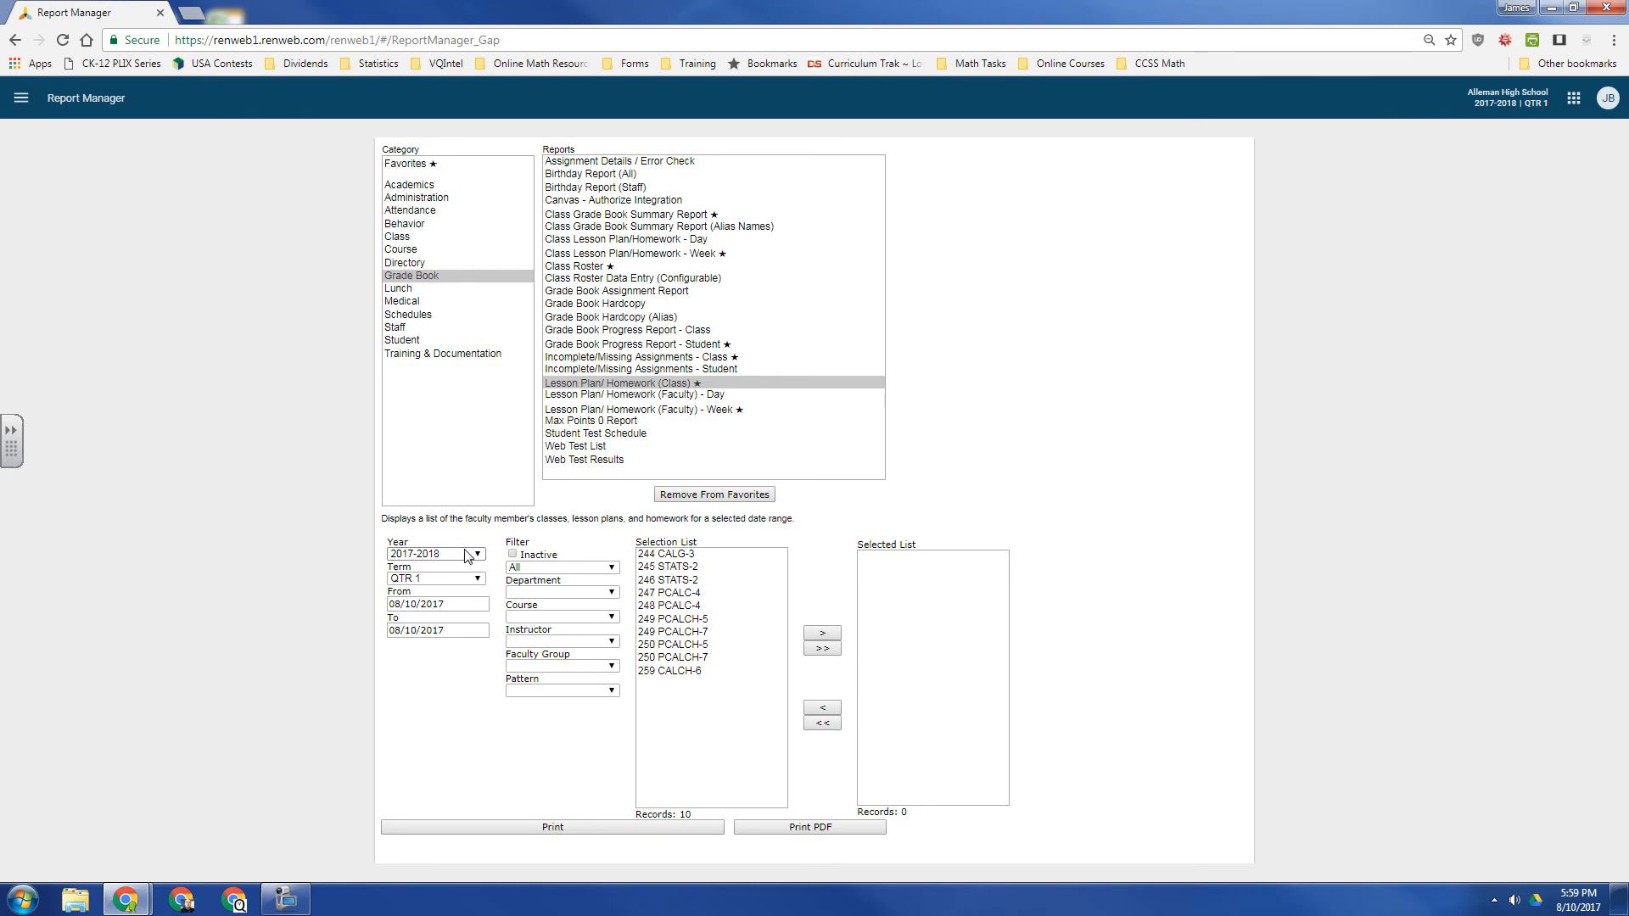
# - Choose school year 2016-2017 with report dates 08/15/2016 to 12/22/2016
pyautogui.click(475, 553)
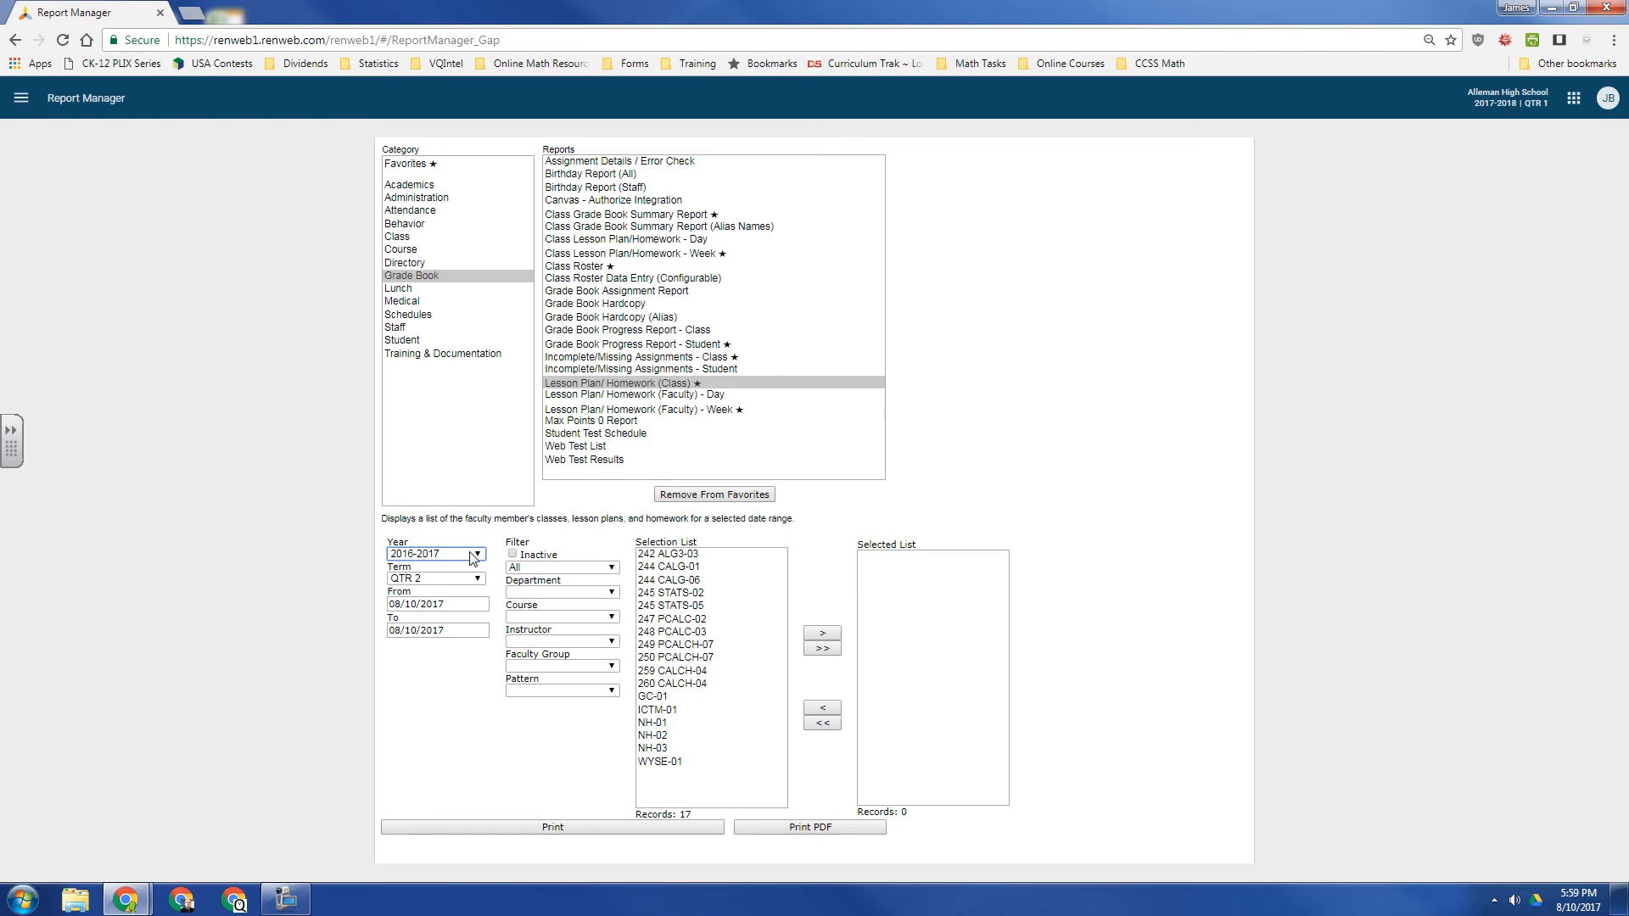
pyautogui.moveTo(446, 562)
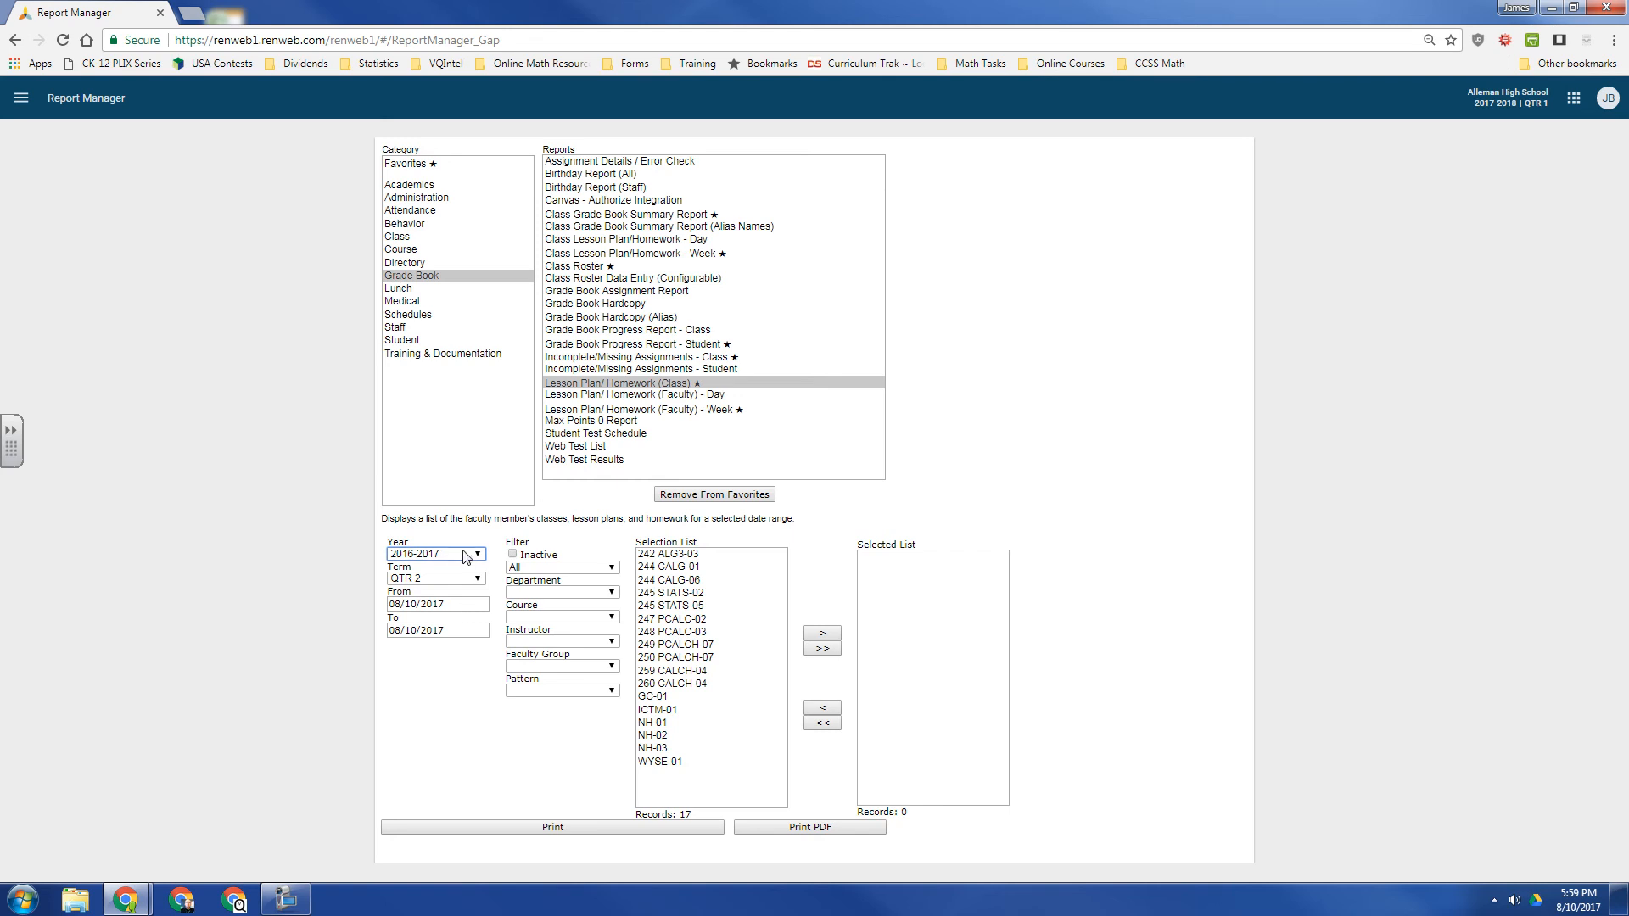
pyautogui.click(437, 604)
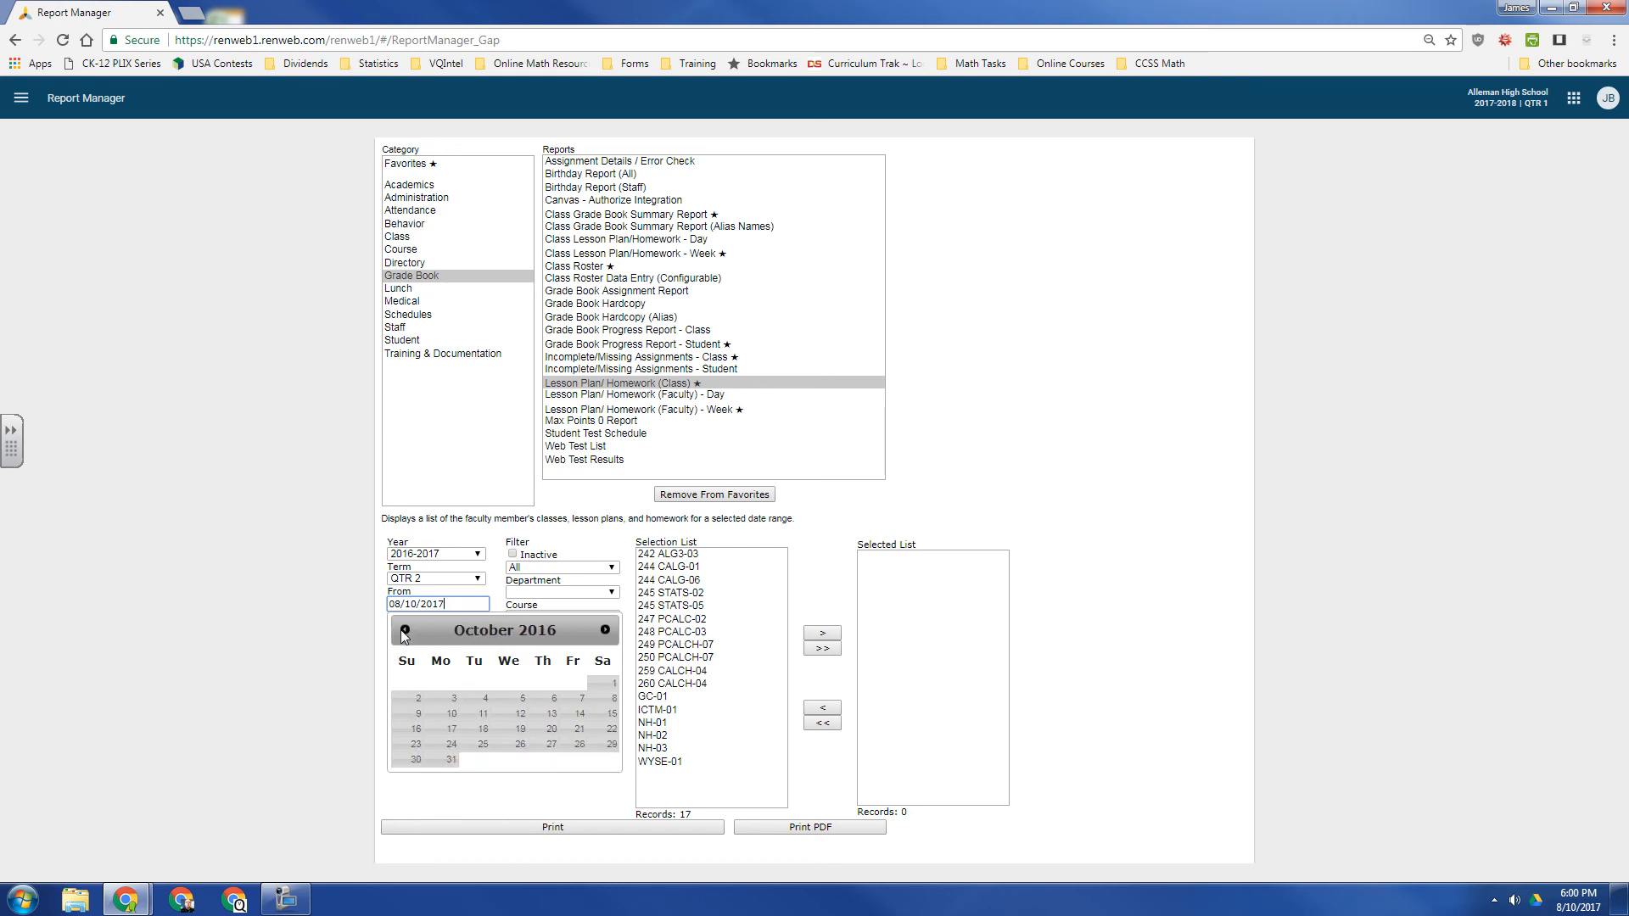
pyautogui.click(404, 631)
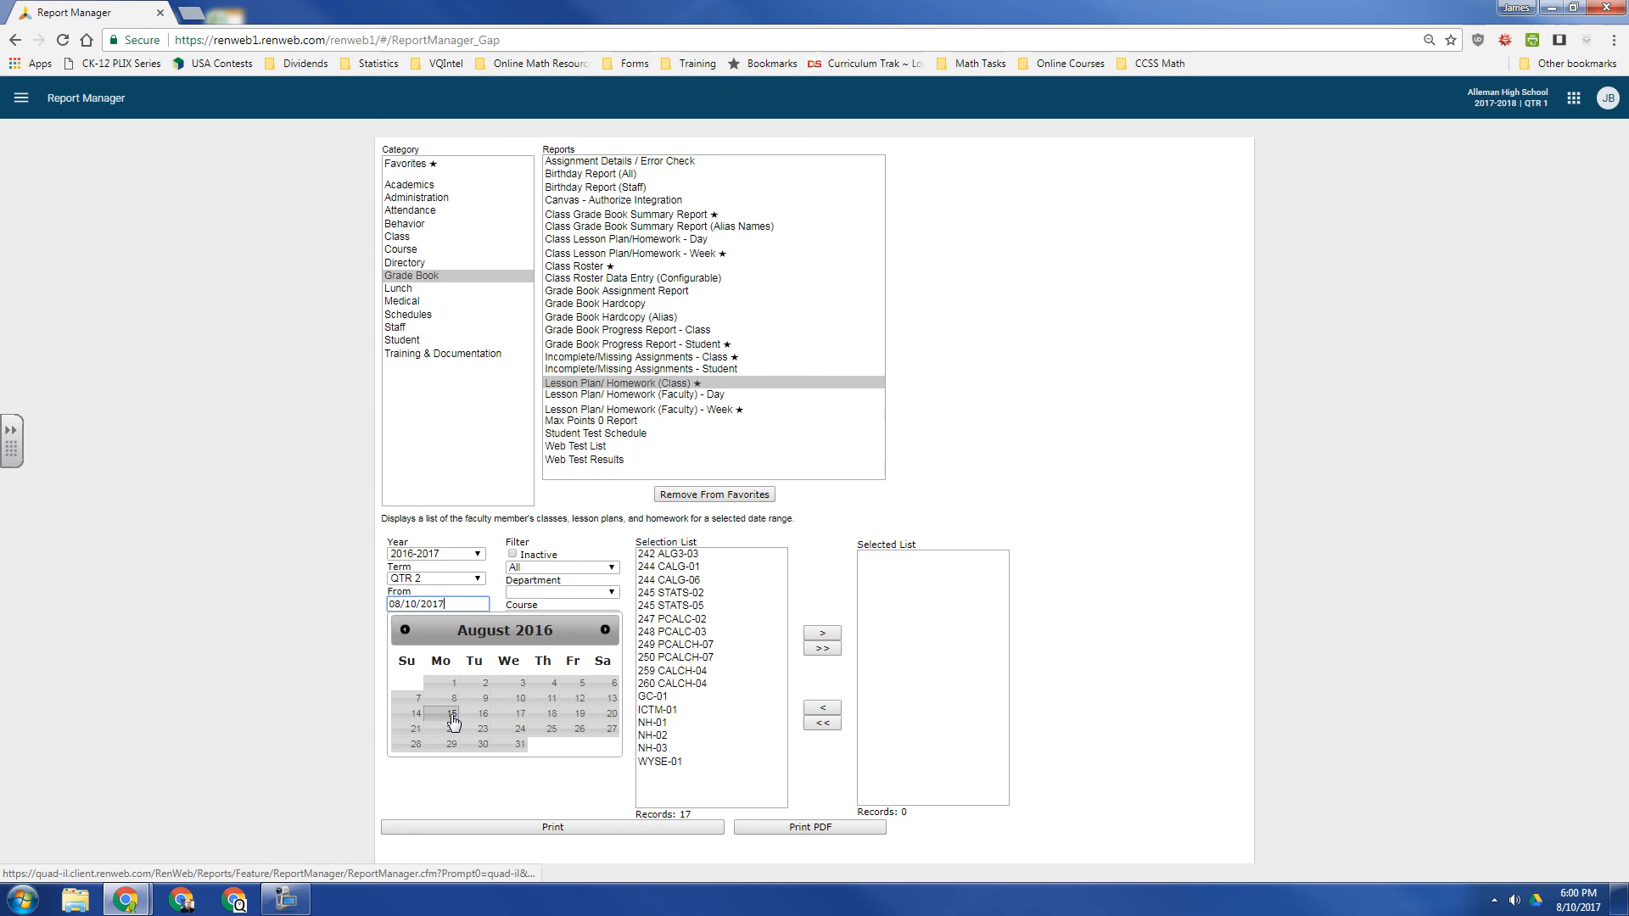
pyautogui.click(449, 713)
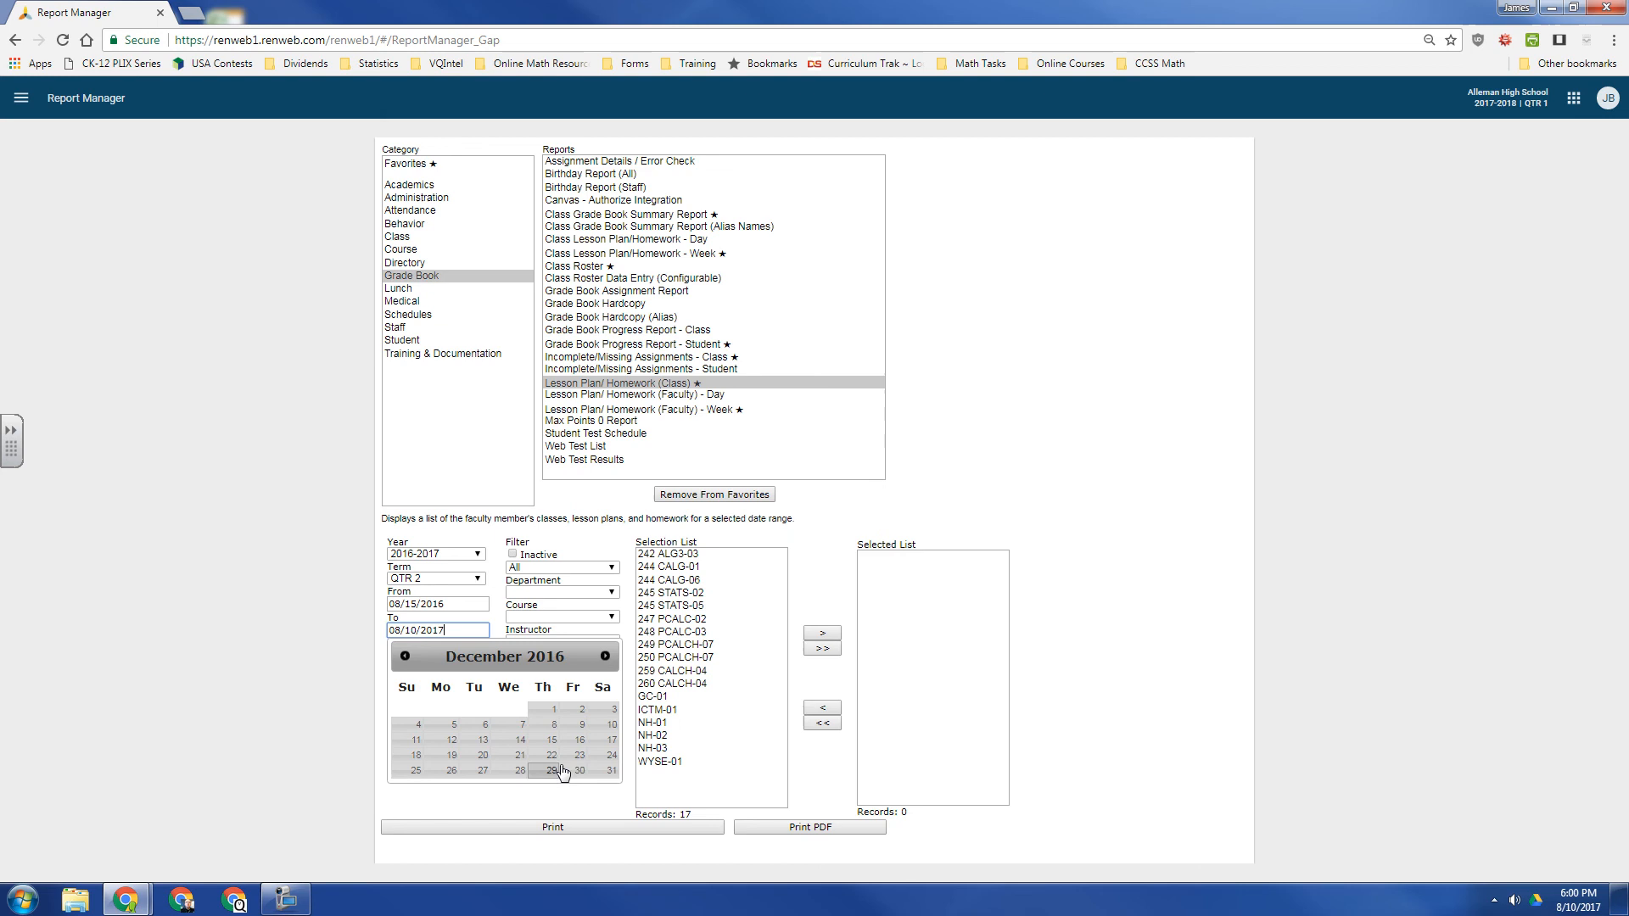
pyautogui.click(552, 753)
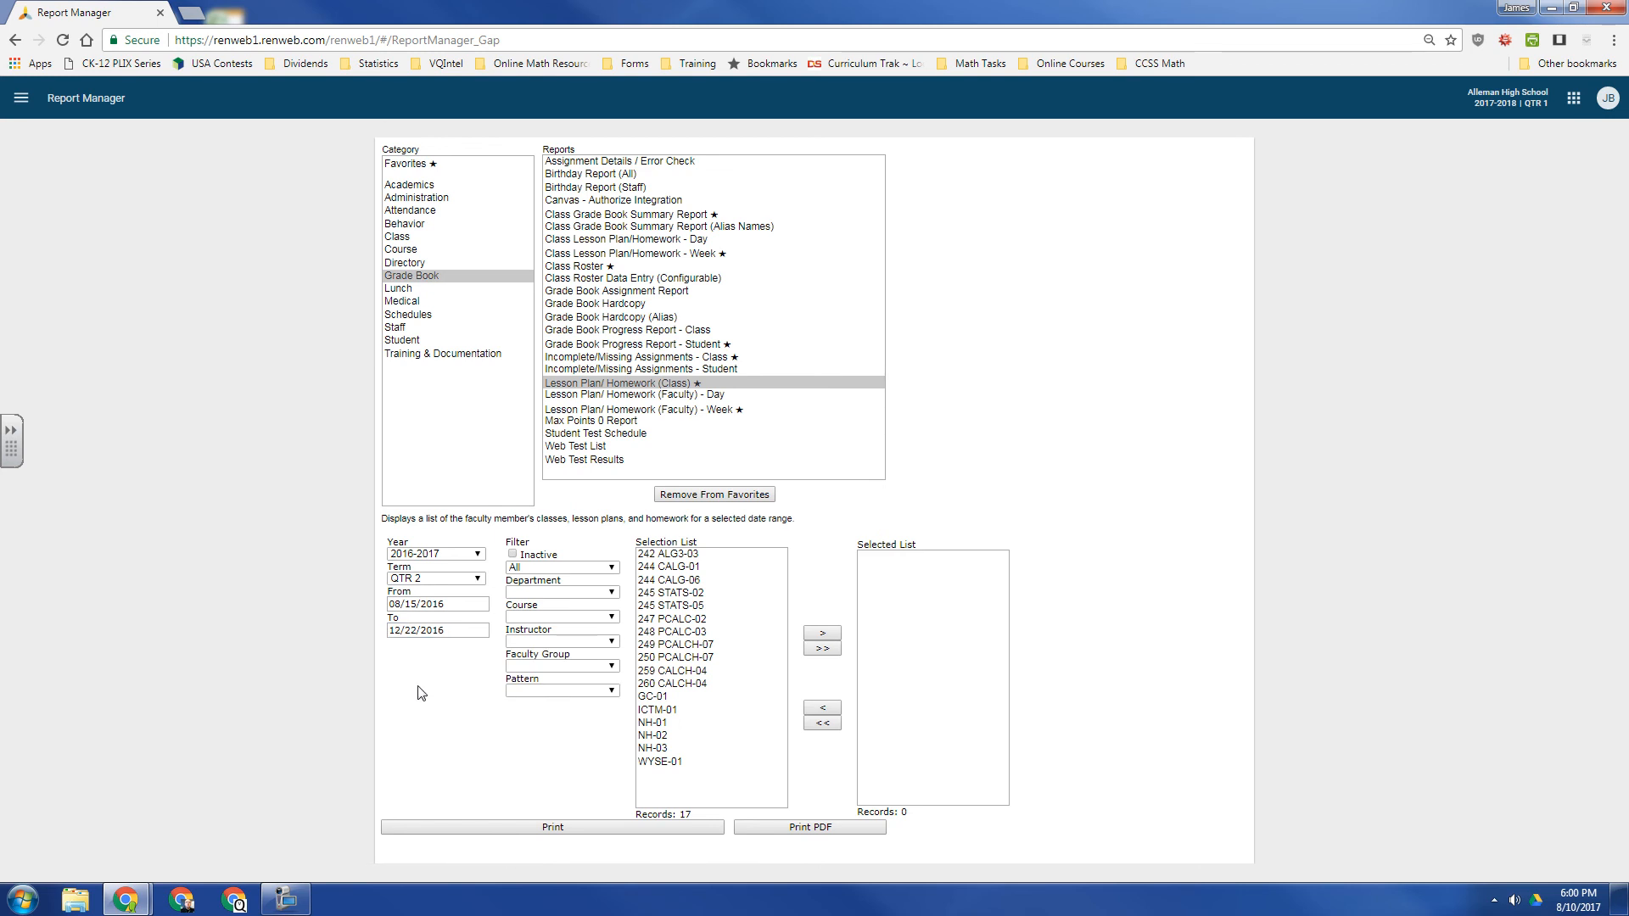
# - Select class 242 ALG3-03 and print the report as a web page
pyautogui.click(670, 554)
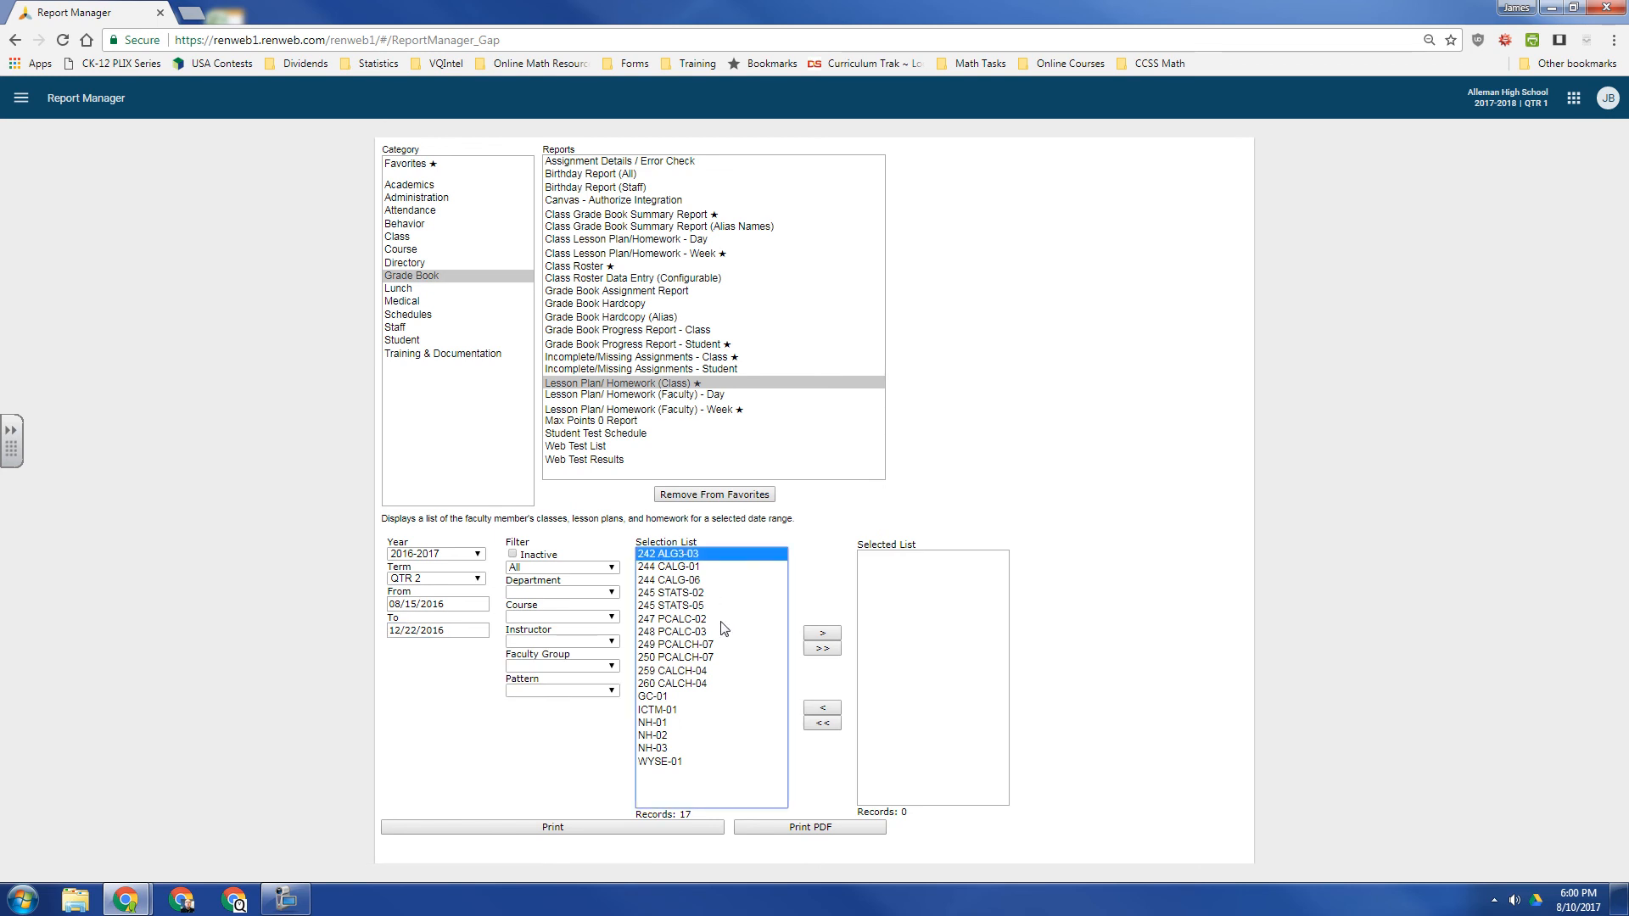
pyautogui.click(822, 635)
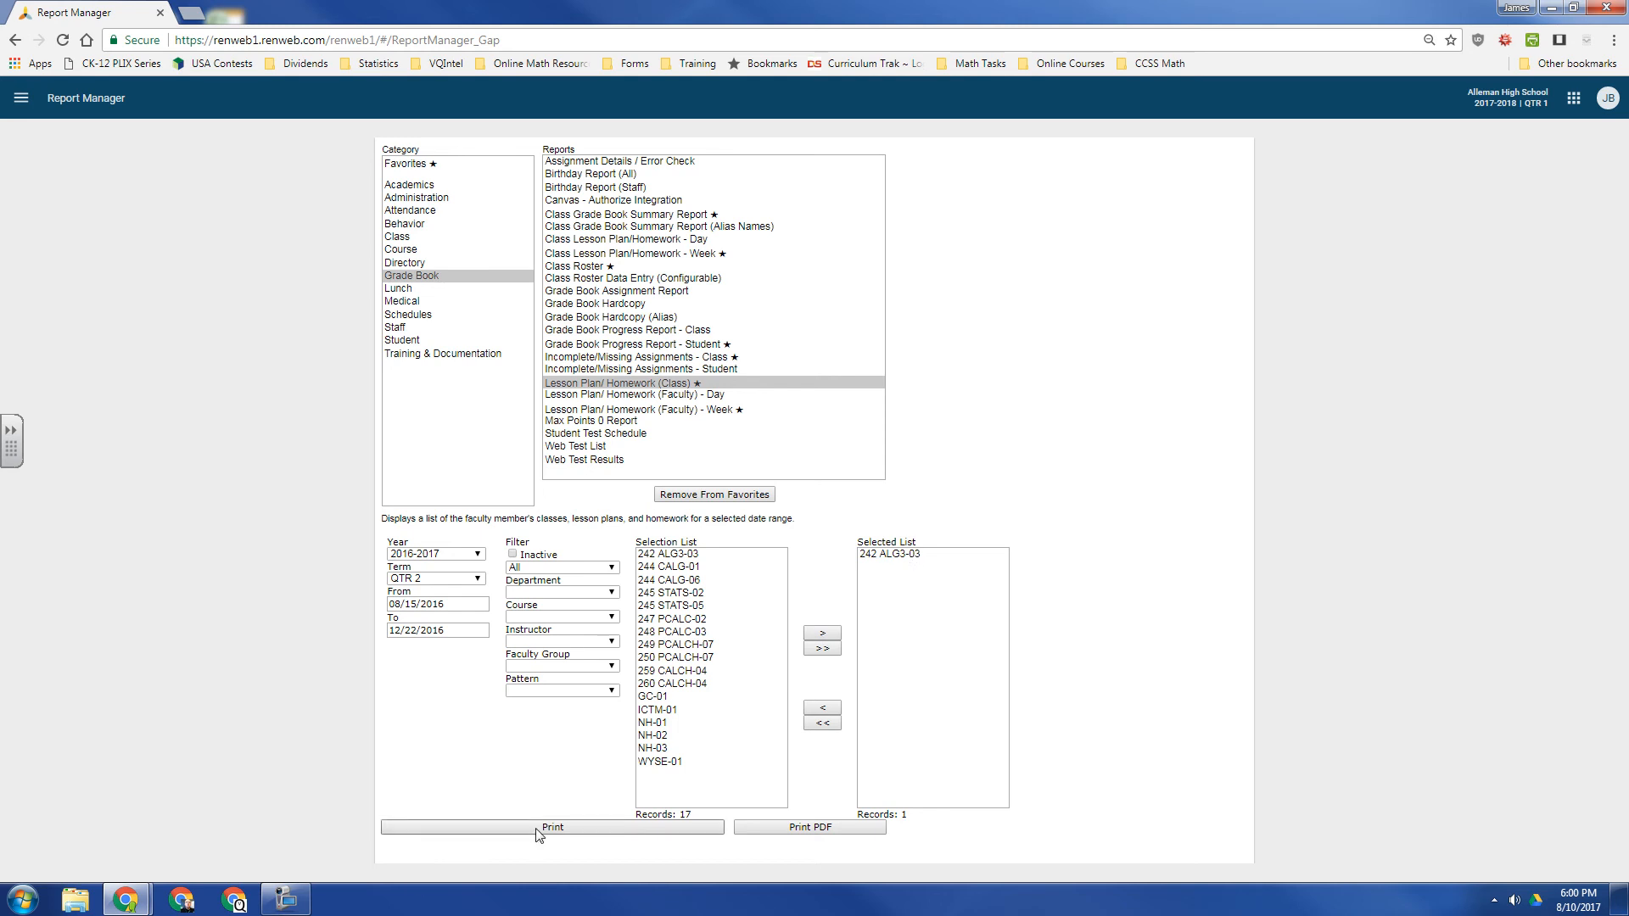
pyautogui.click(552, 827)
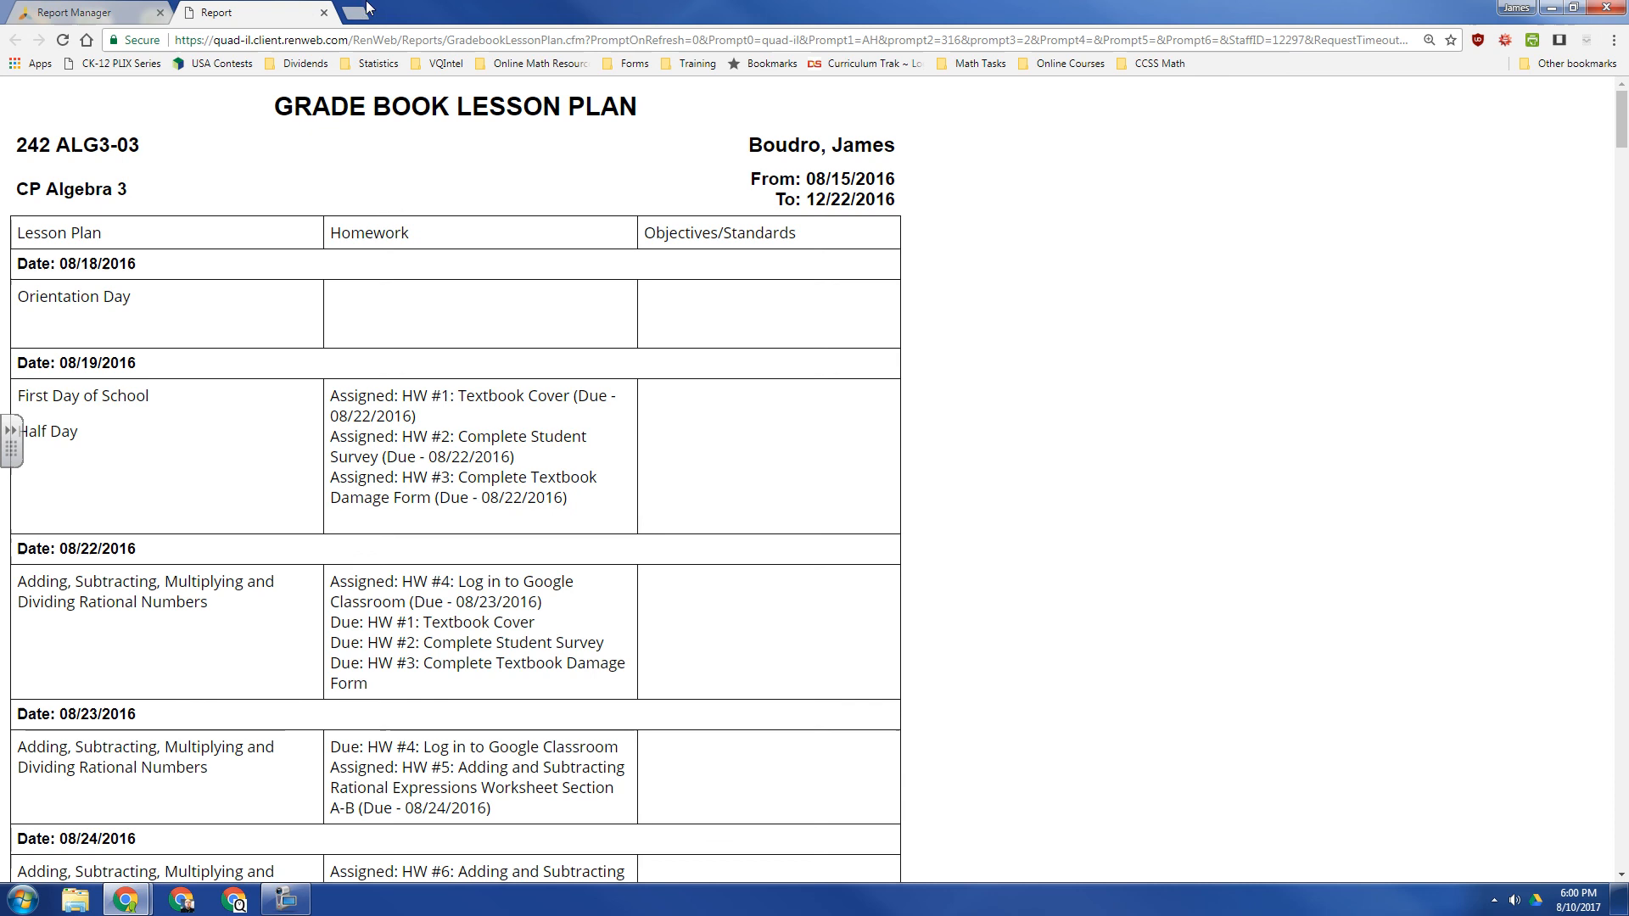
pyautogui.moveTo(598, 253)
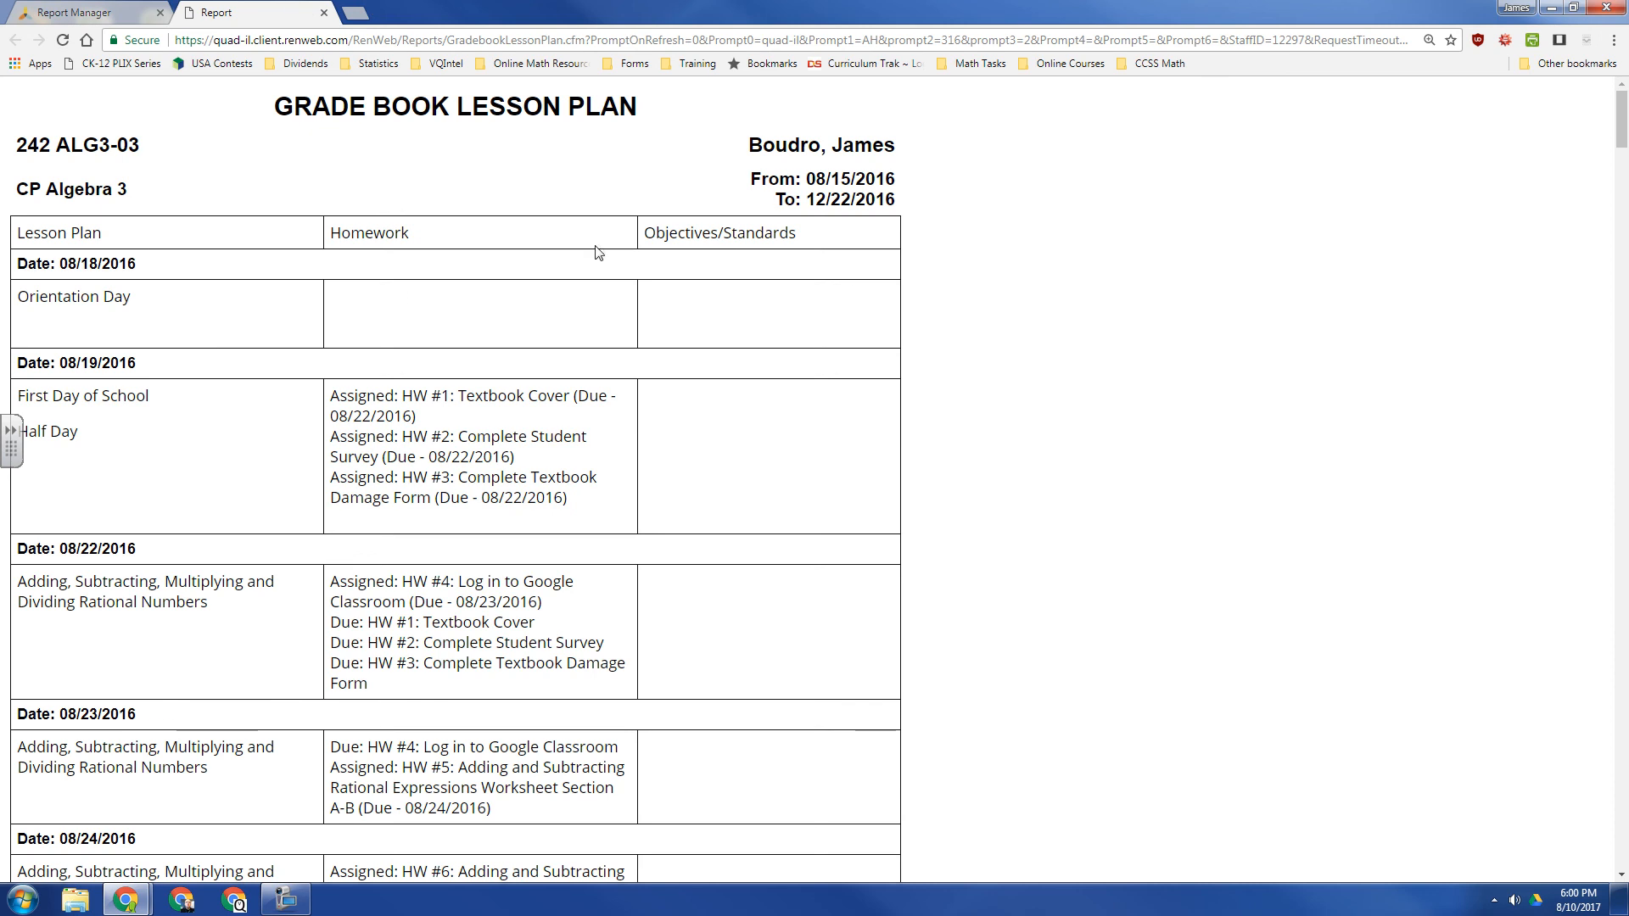
pyautogui.moveTo(849, 346)
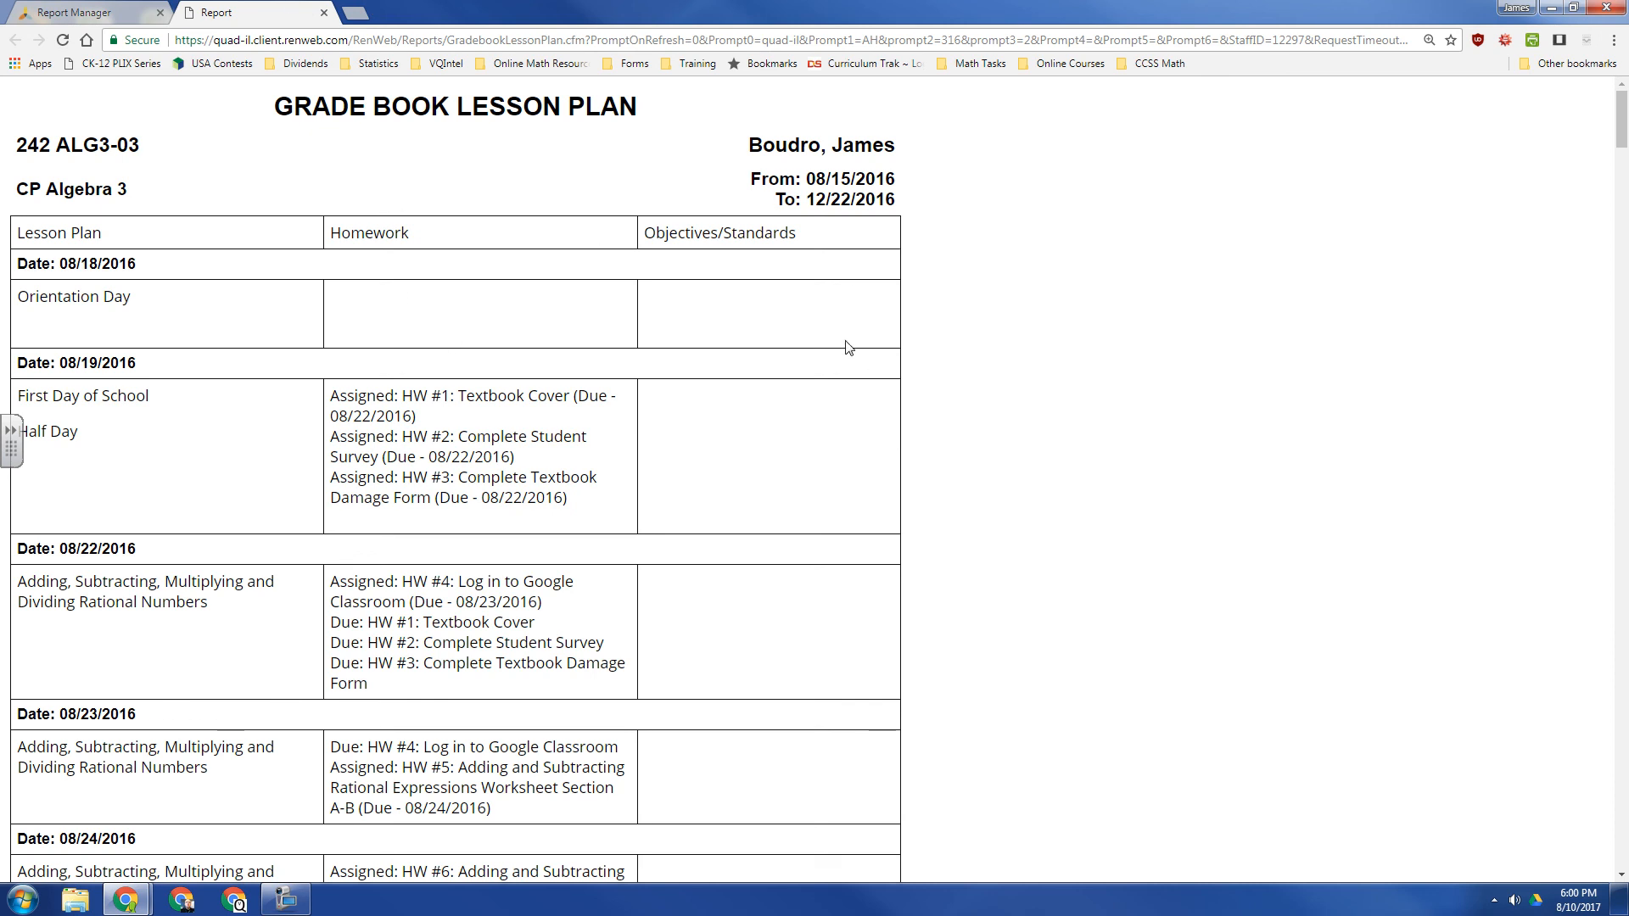
pyautogui.moveTo(880, 363)
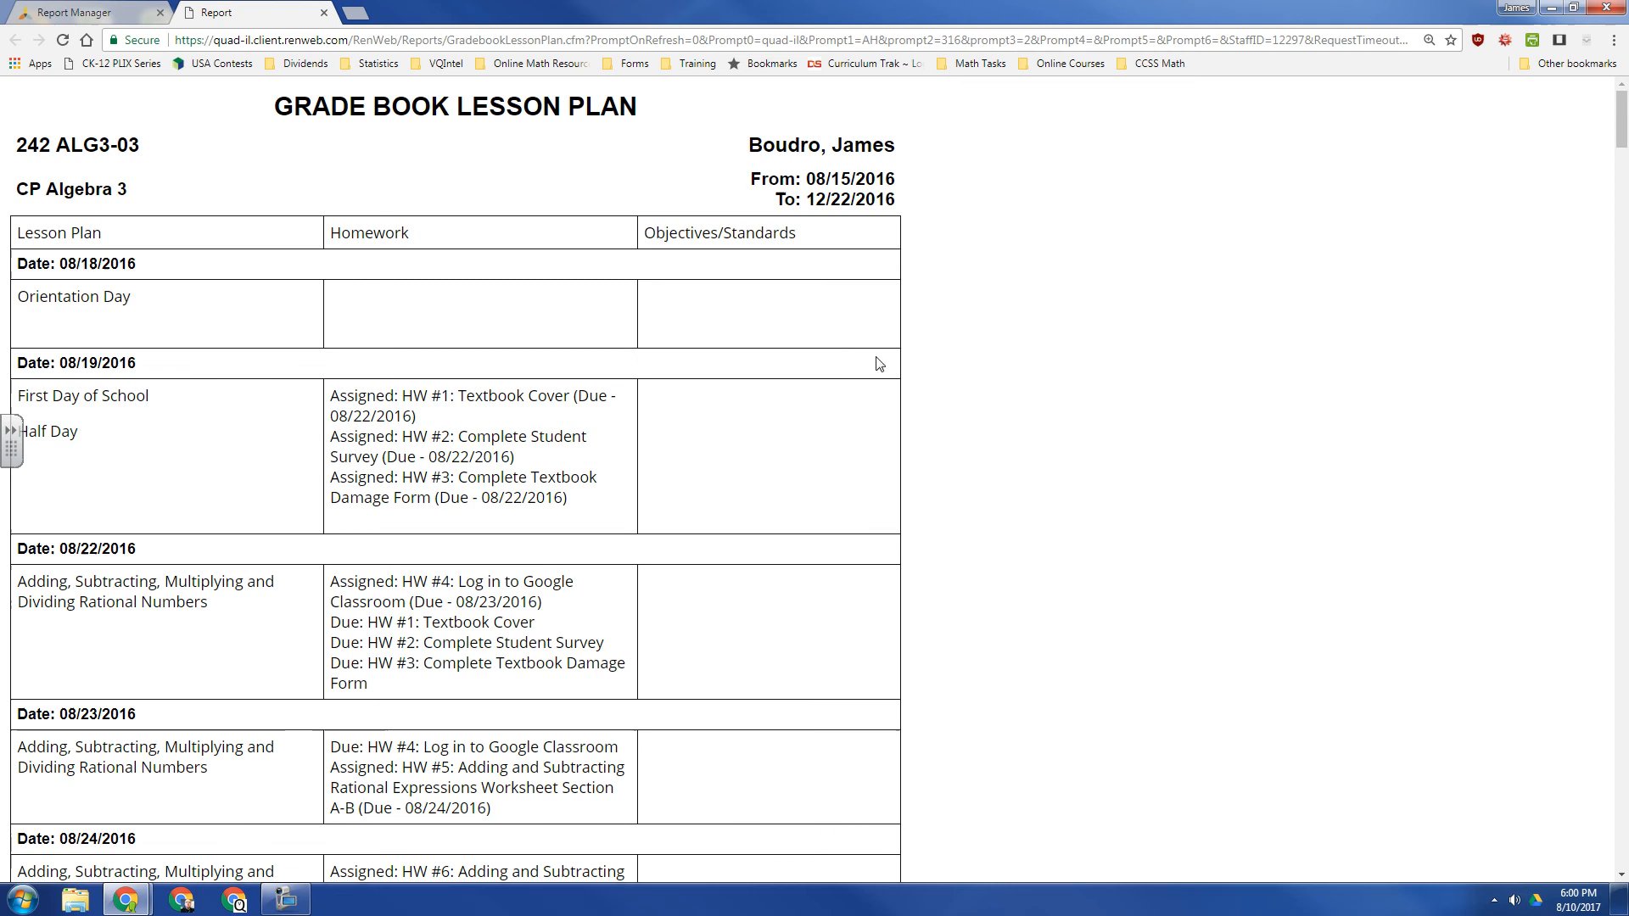
# - Check the web report page's browser options and return to the Report Manager
pyautogui.rightClick(613, 371)
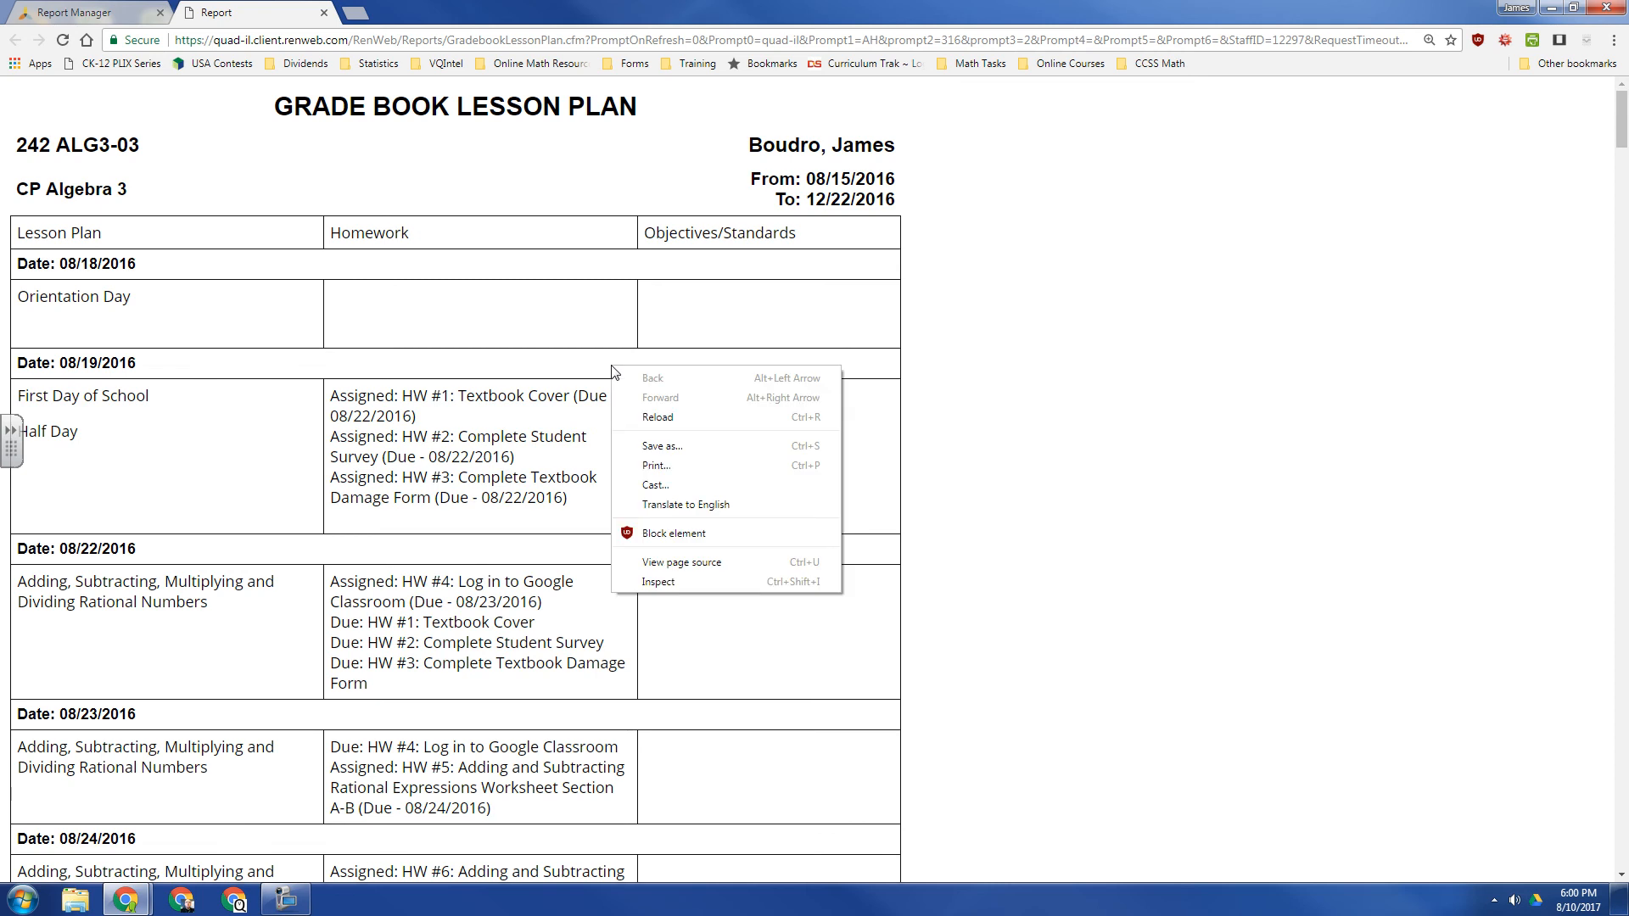
pyautogui.click(701, 459)
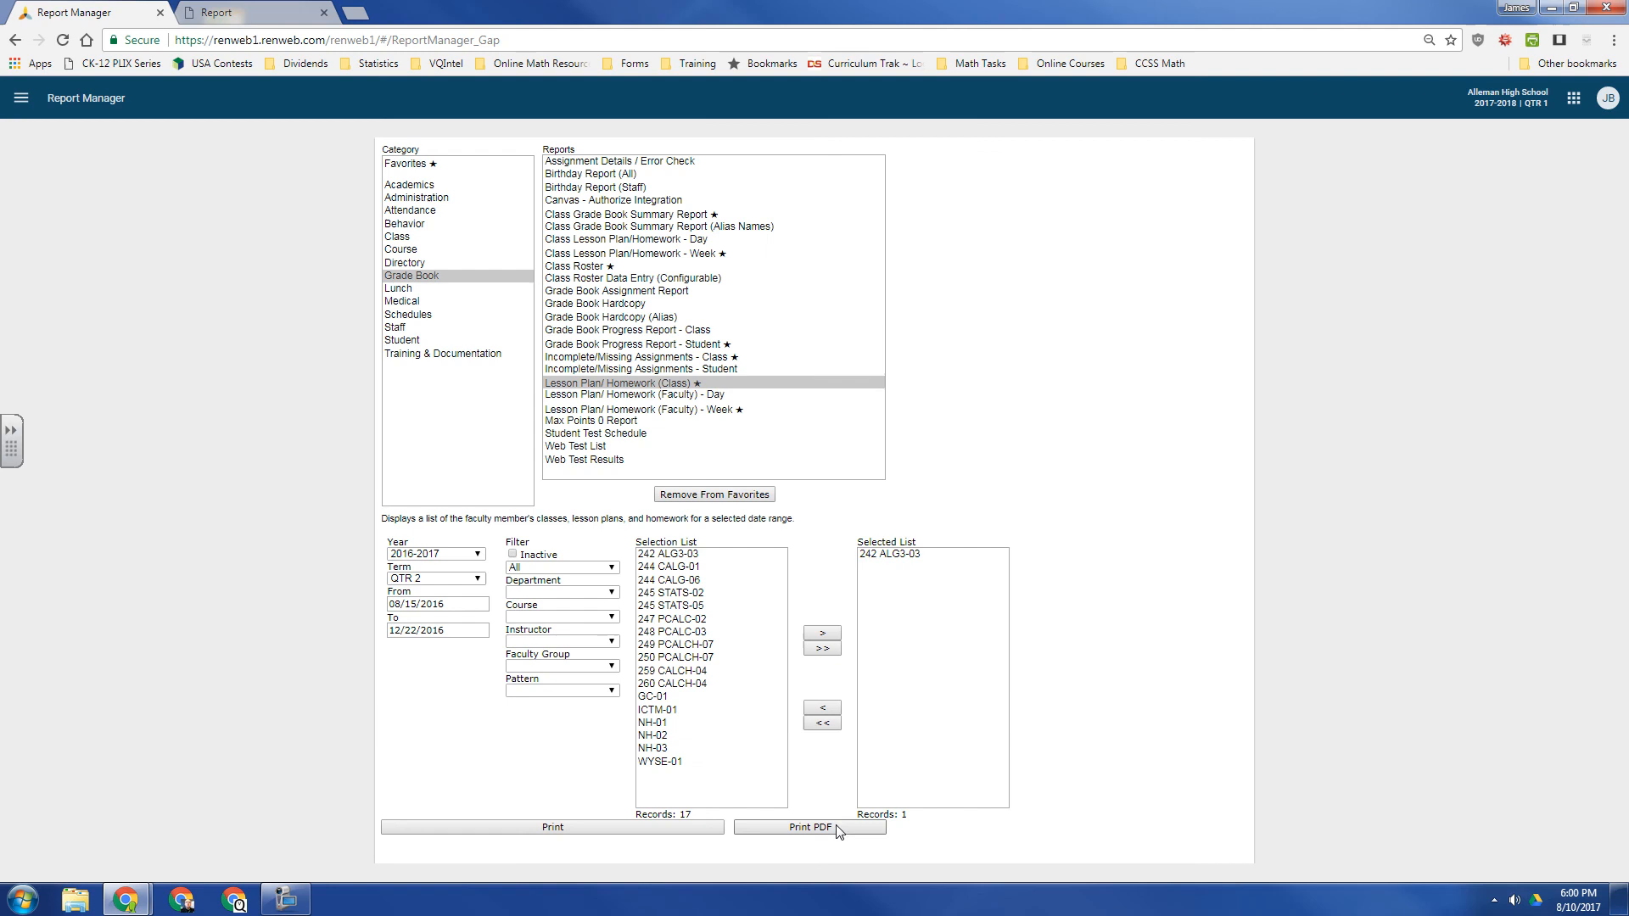
pyautogui.moveTo(822, 837)
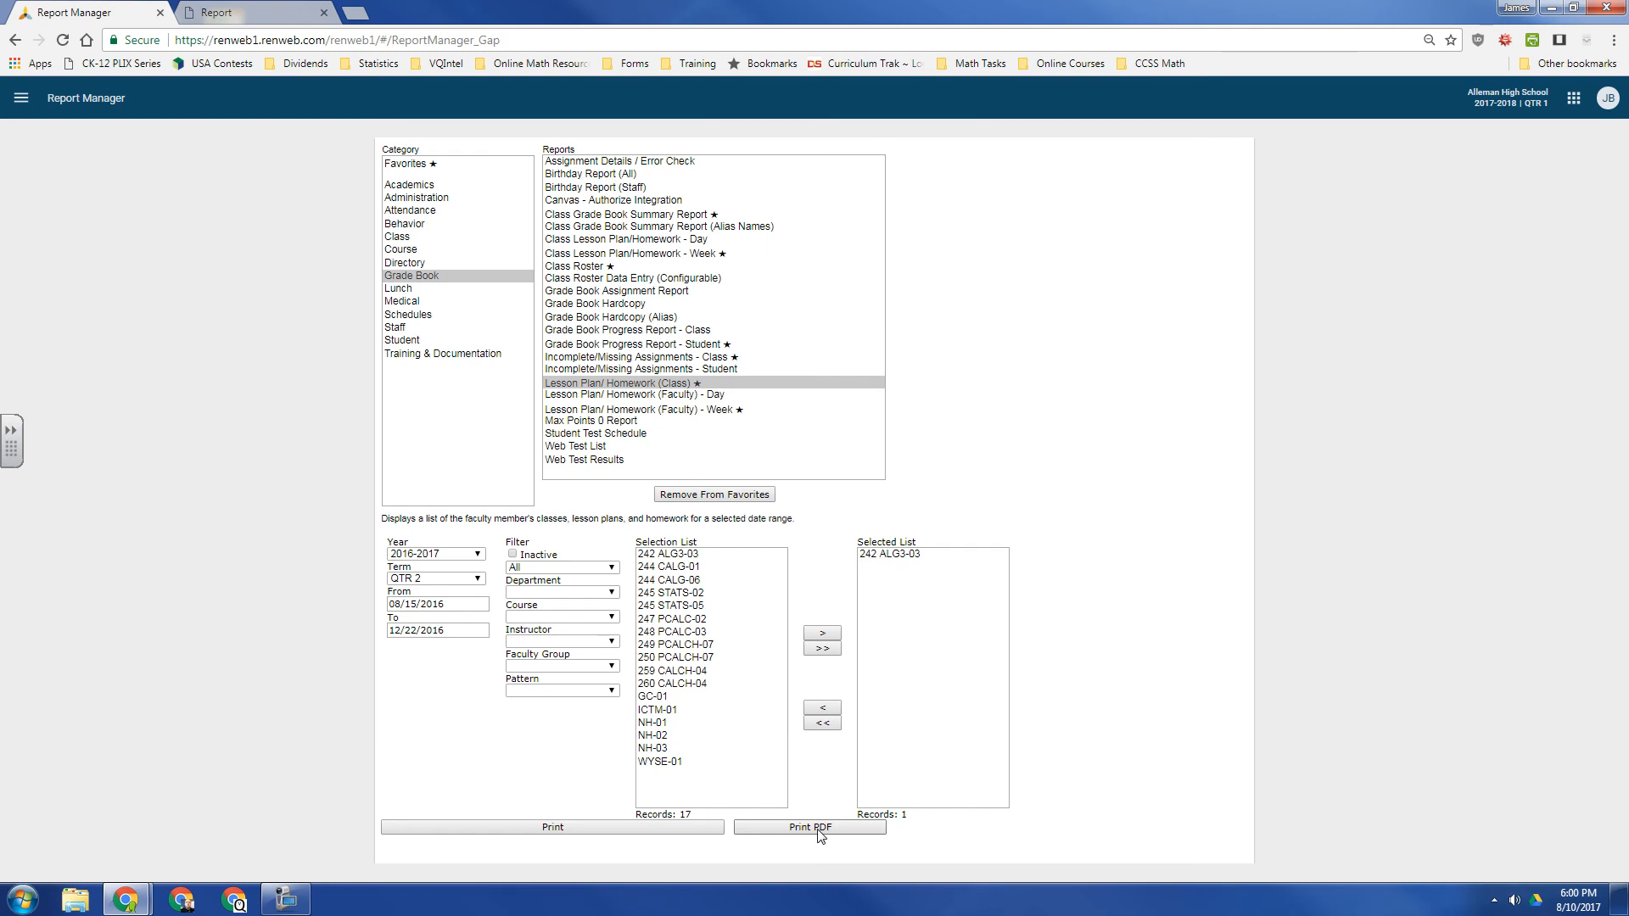
# - Generate the 242 ALG3-03 lesson plan report as an eight-page PDF
pyautogui.click(811, 827)
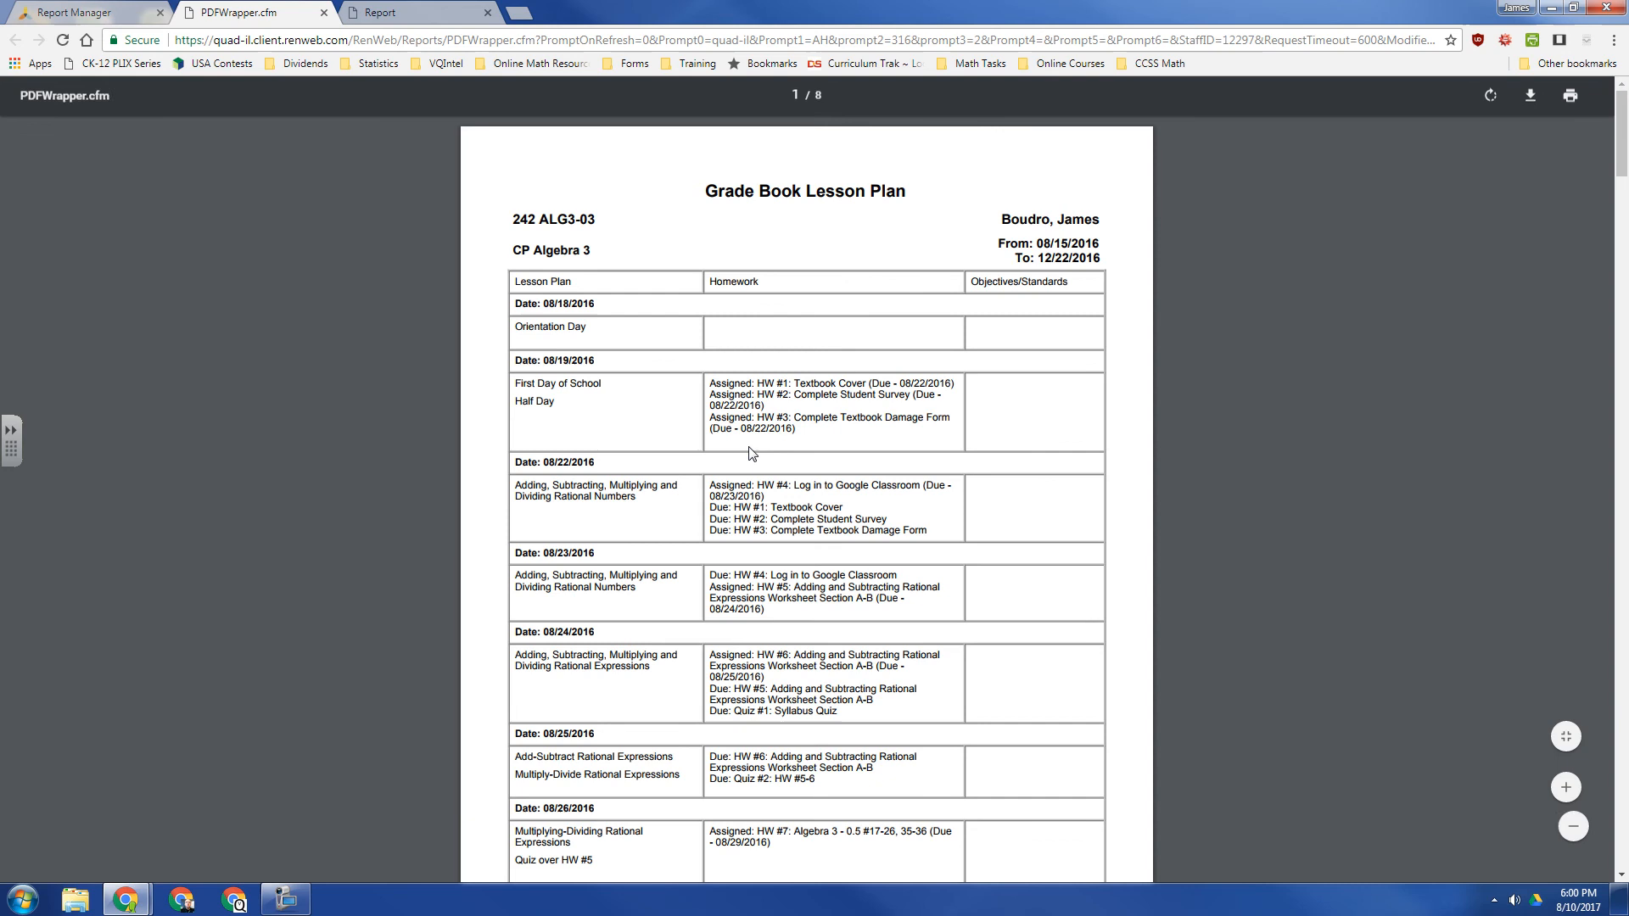
pyautogui.moveTo(804, 411)
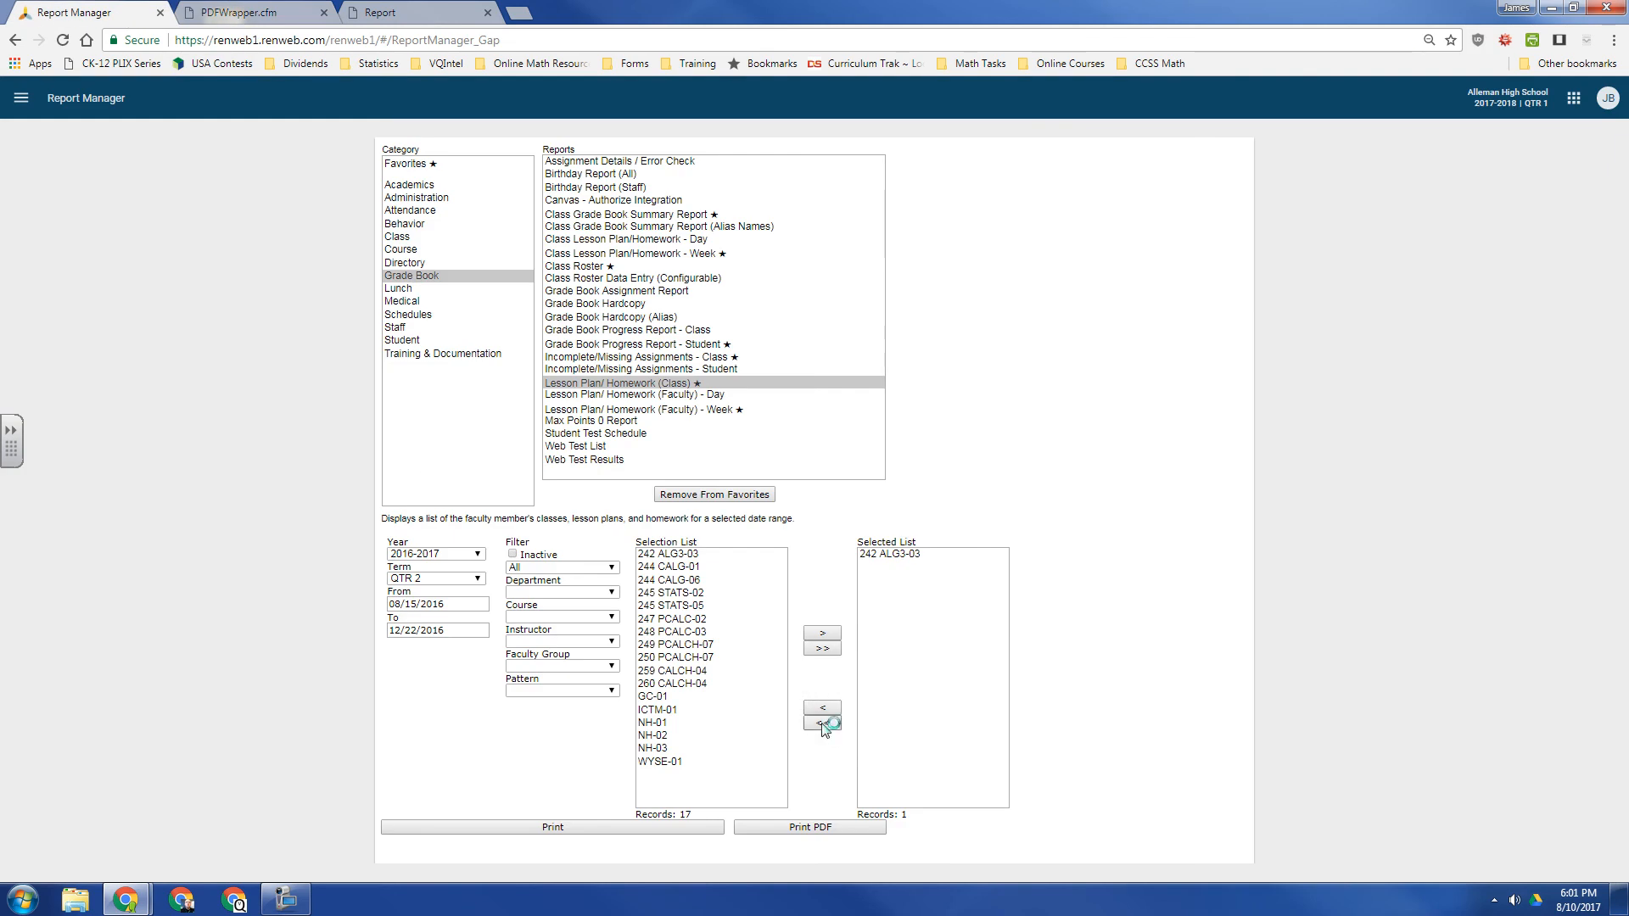
# - Clear the selected classes and choose a 245 STATS class instead
pyautogui.click(822, 708)
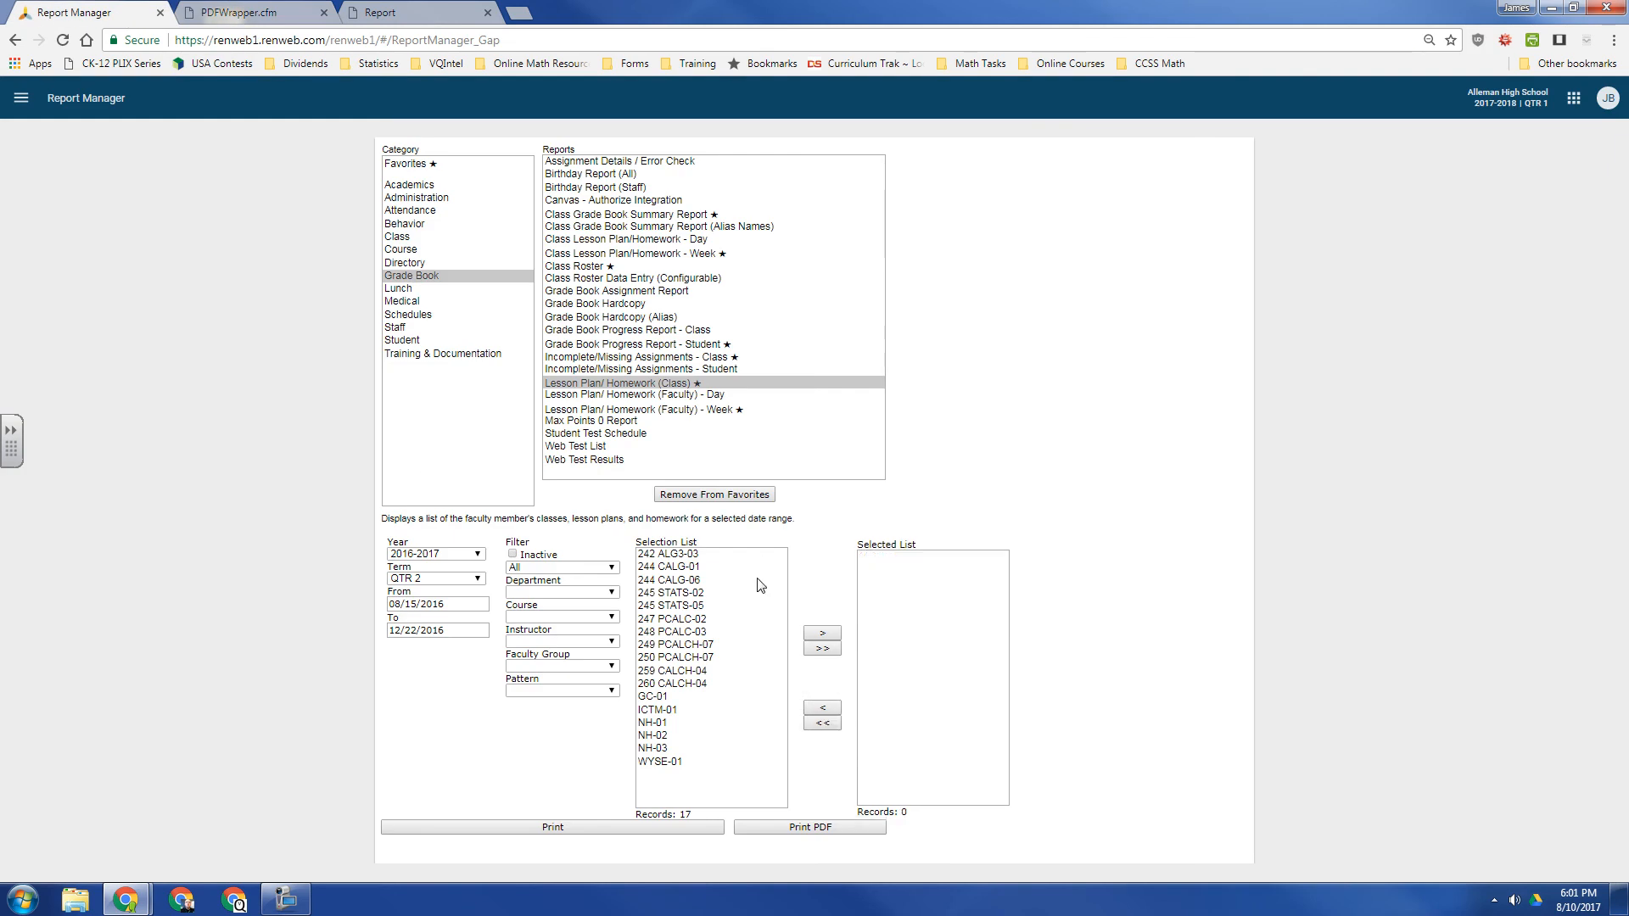
pyautogui.click(674, 592)
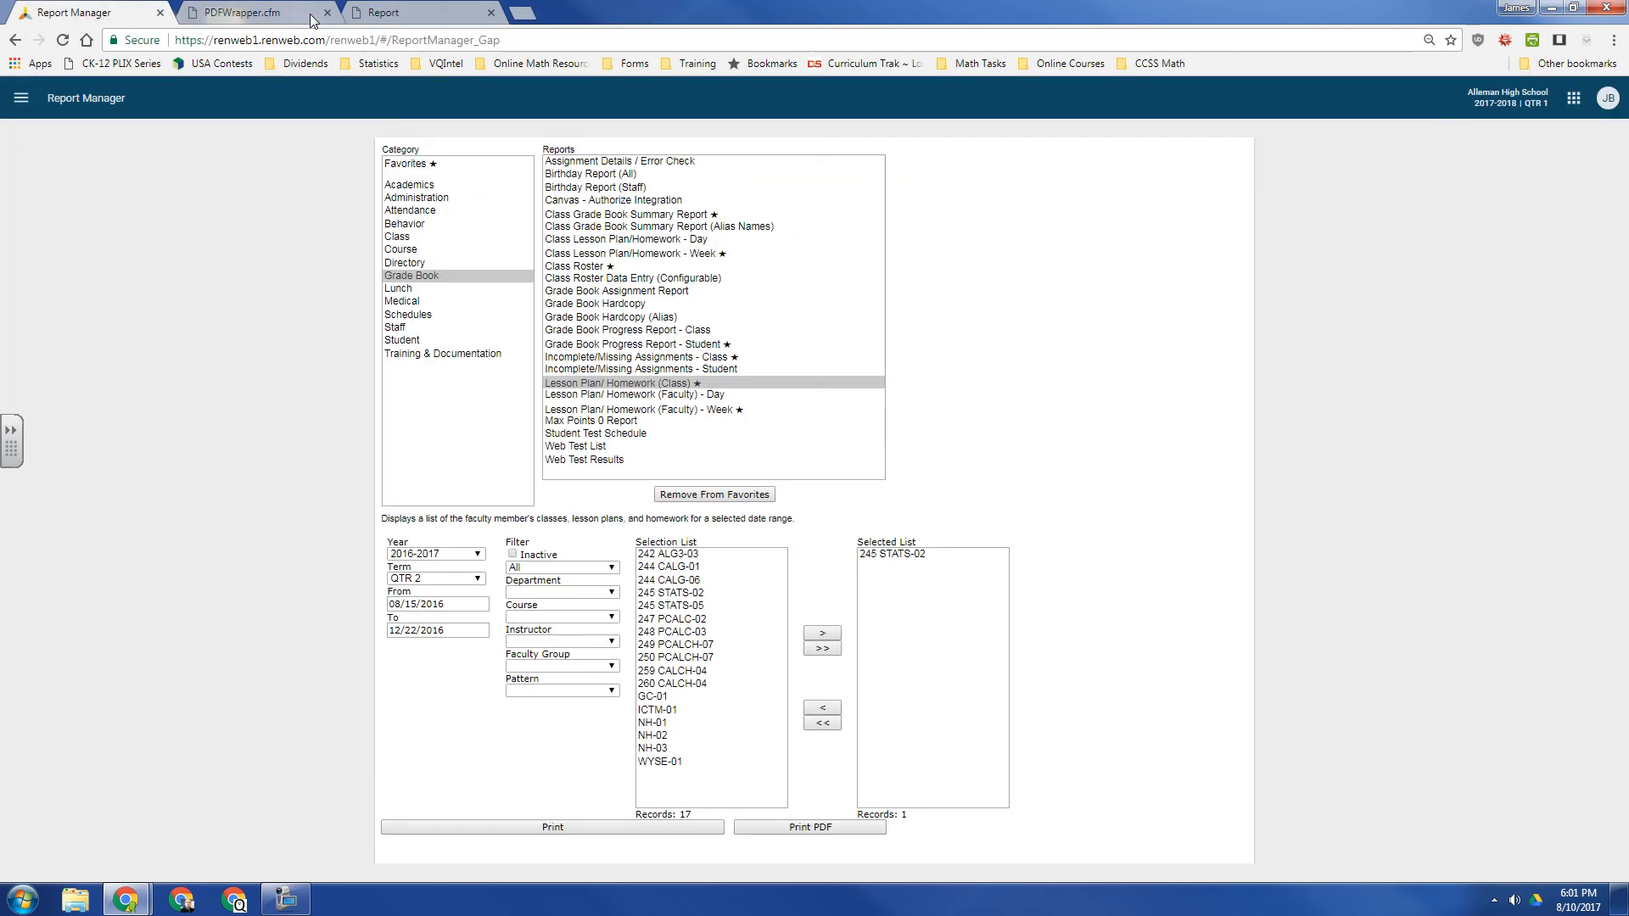
pyautogui.click(674, 606)
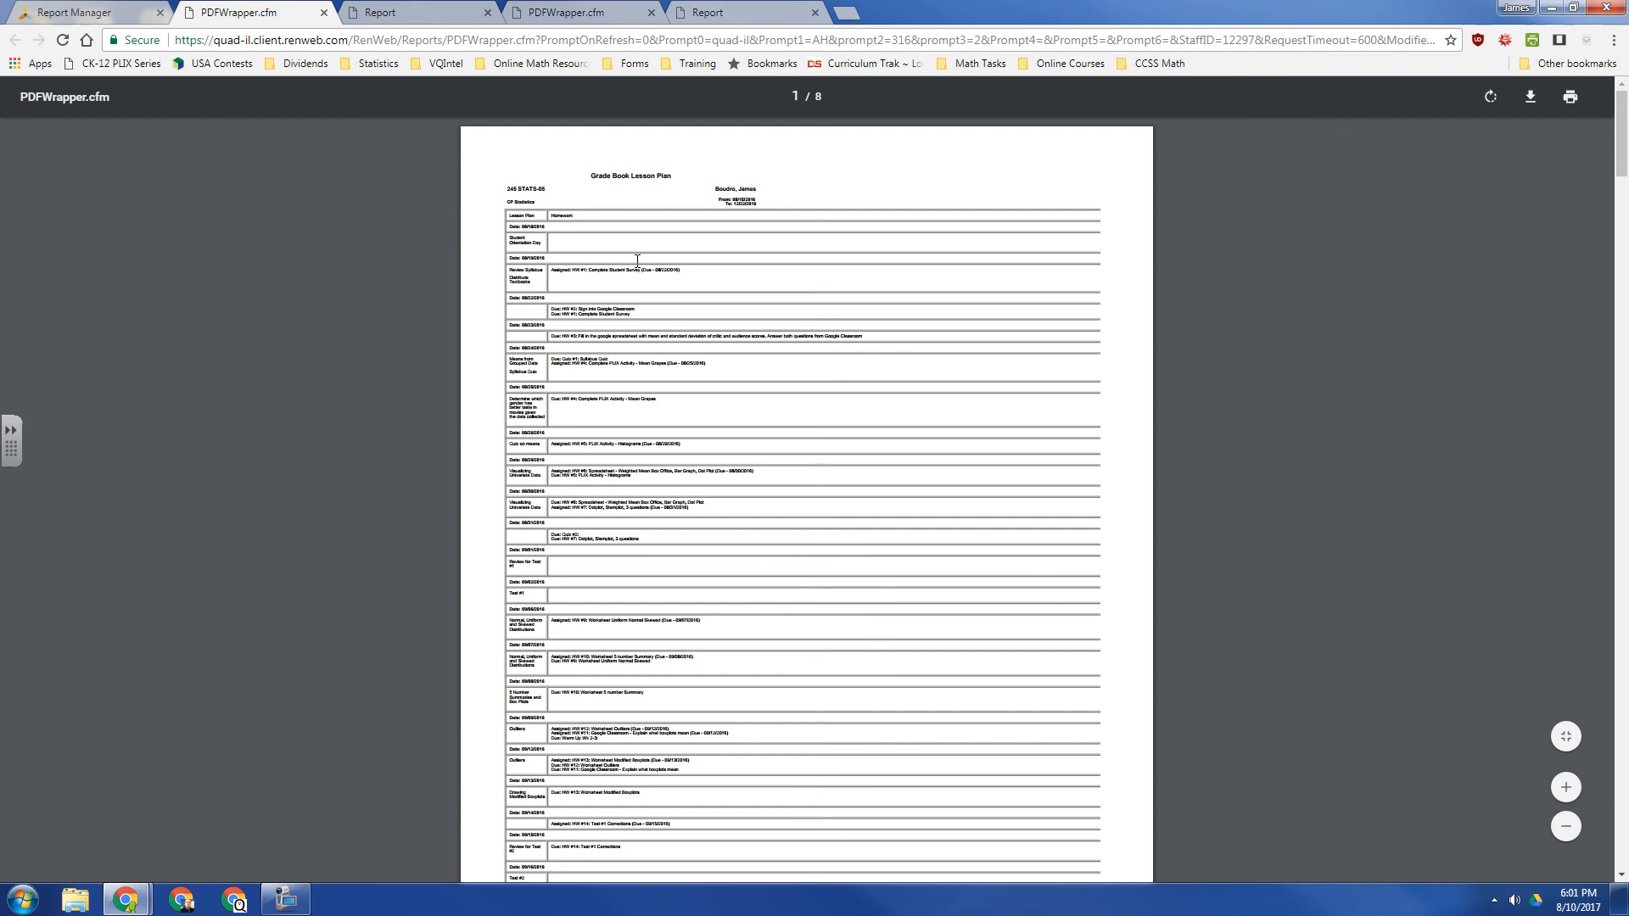
pyautogui.moveTo(702, 372)
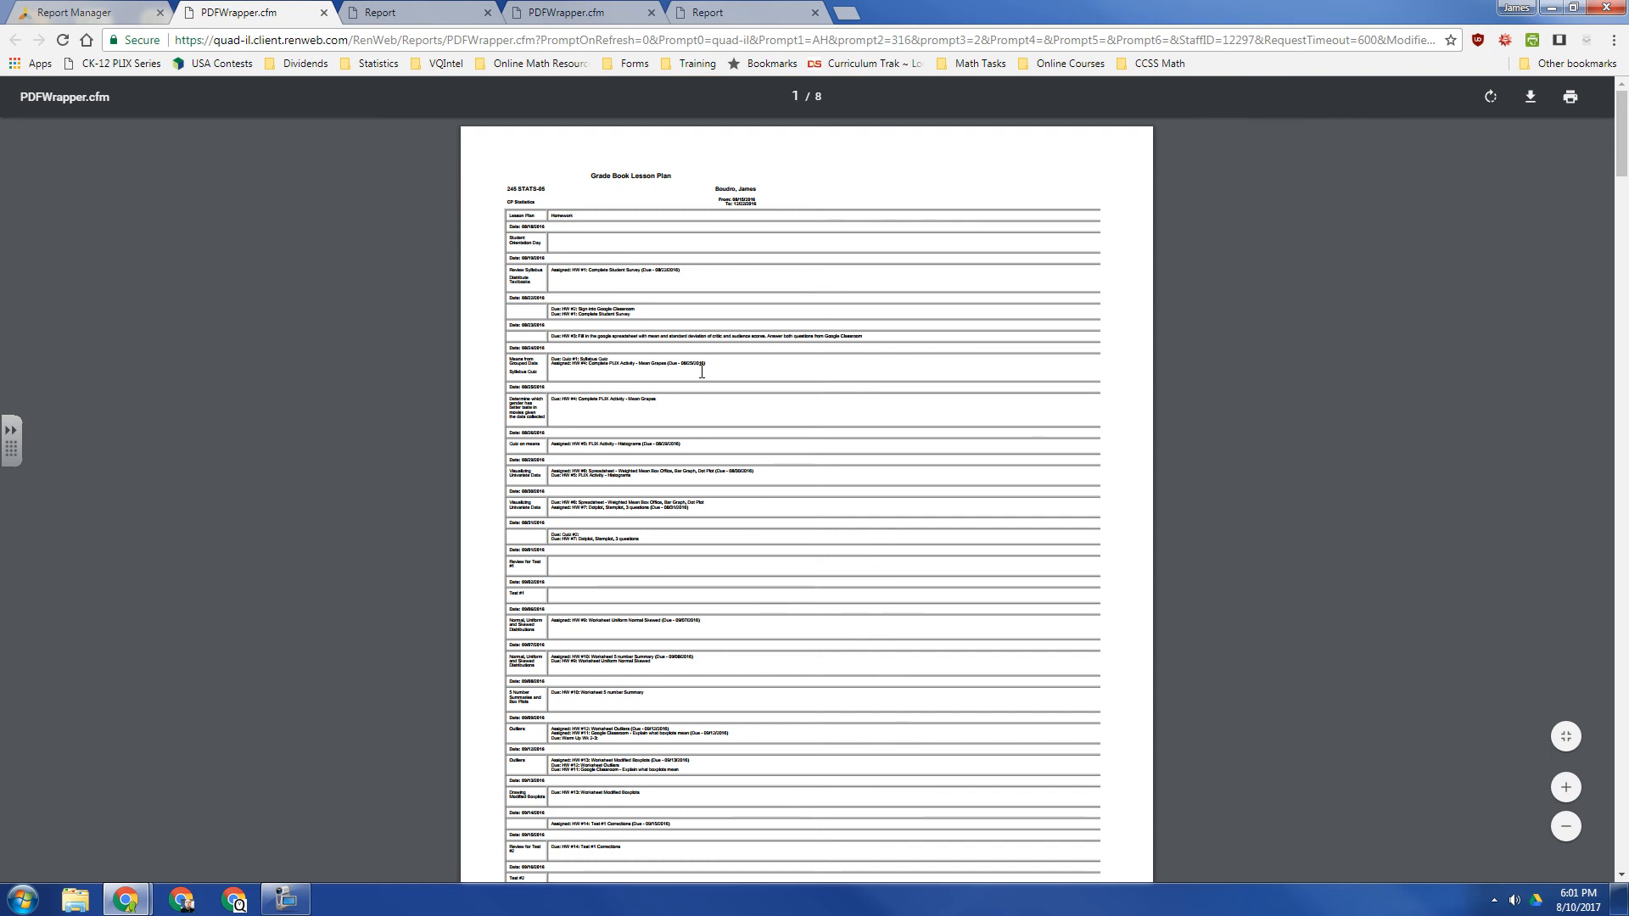
pyautogui.moveTo(655, 555)
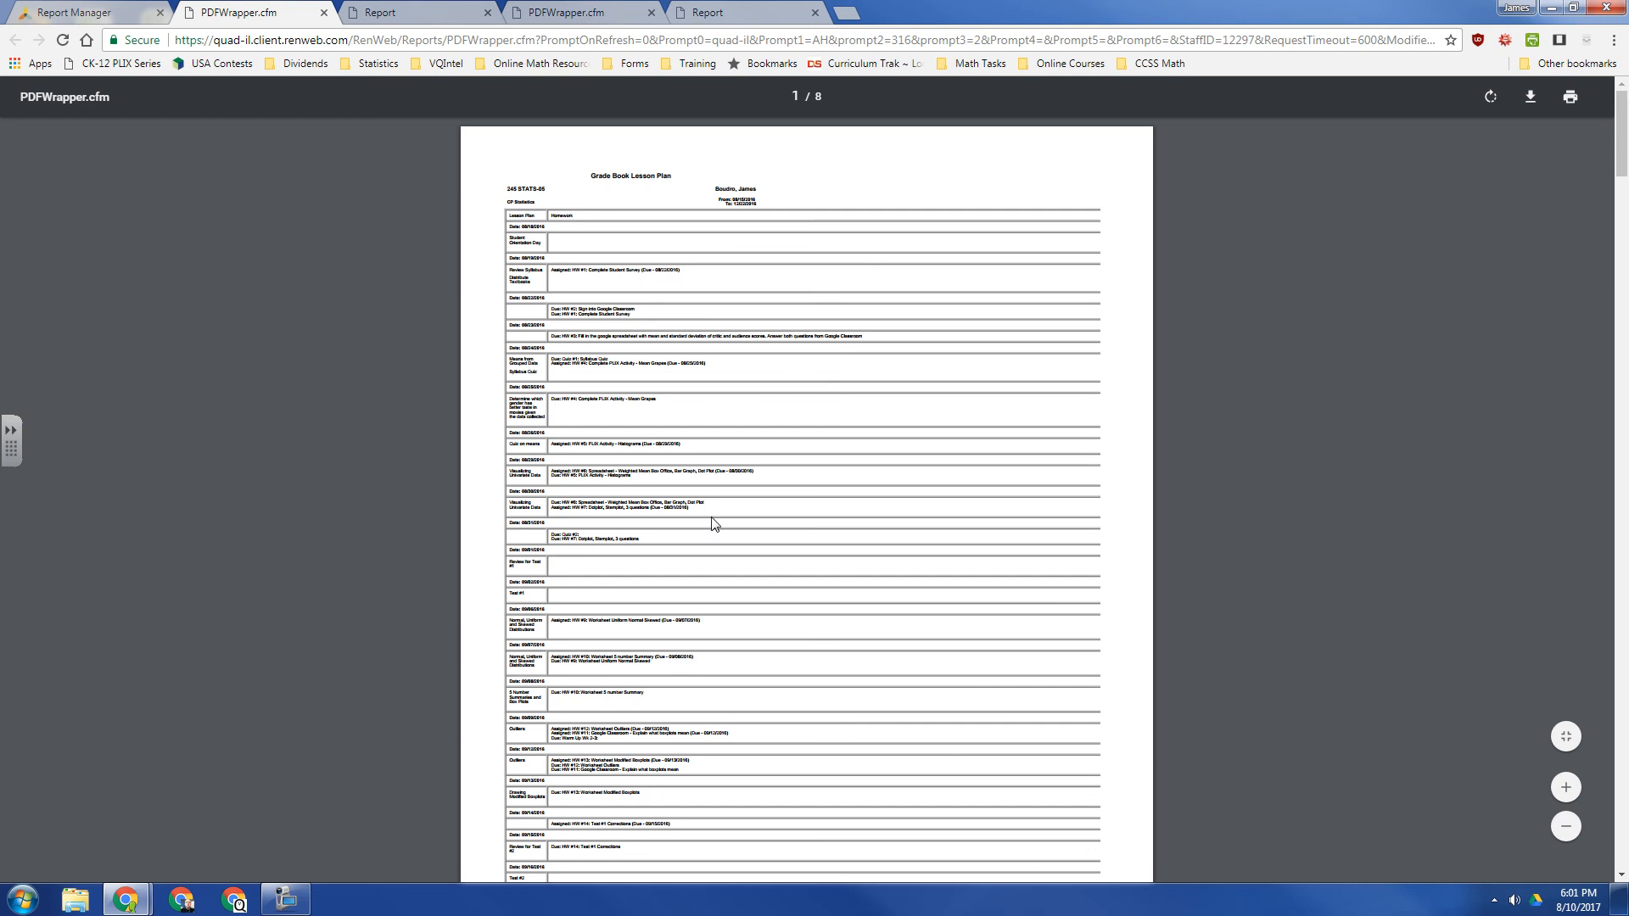
pyautogui.moveTo(740, 418)
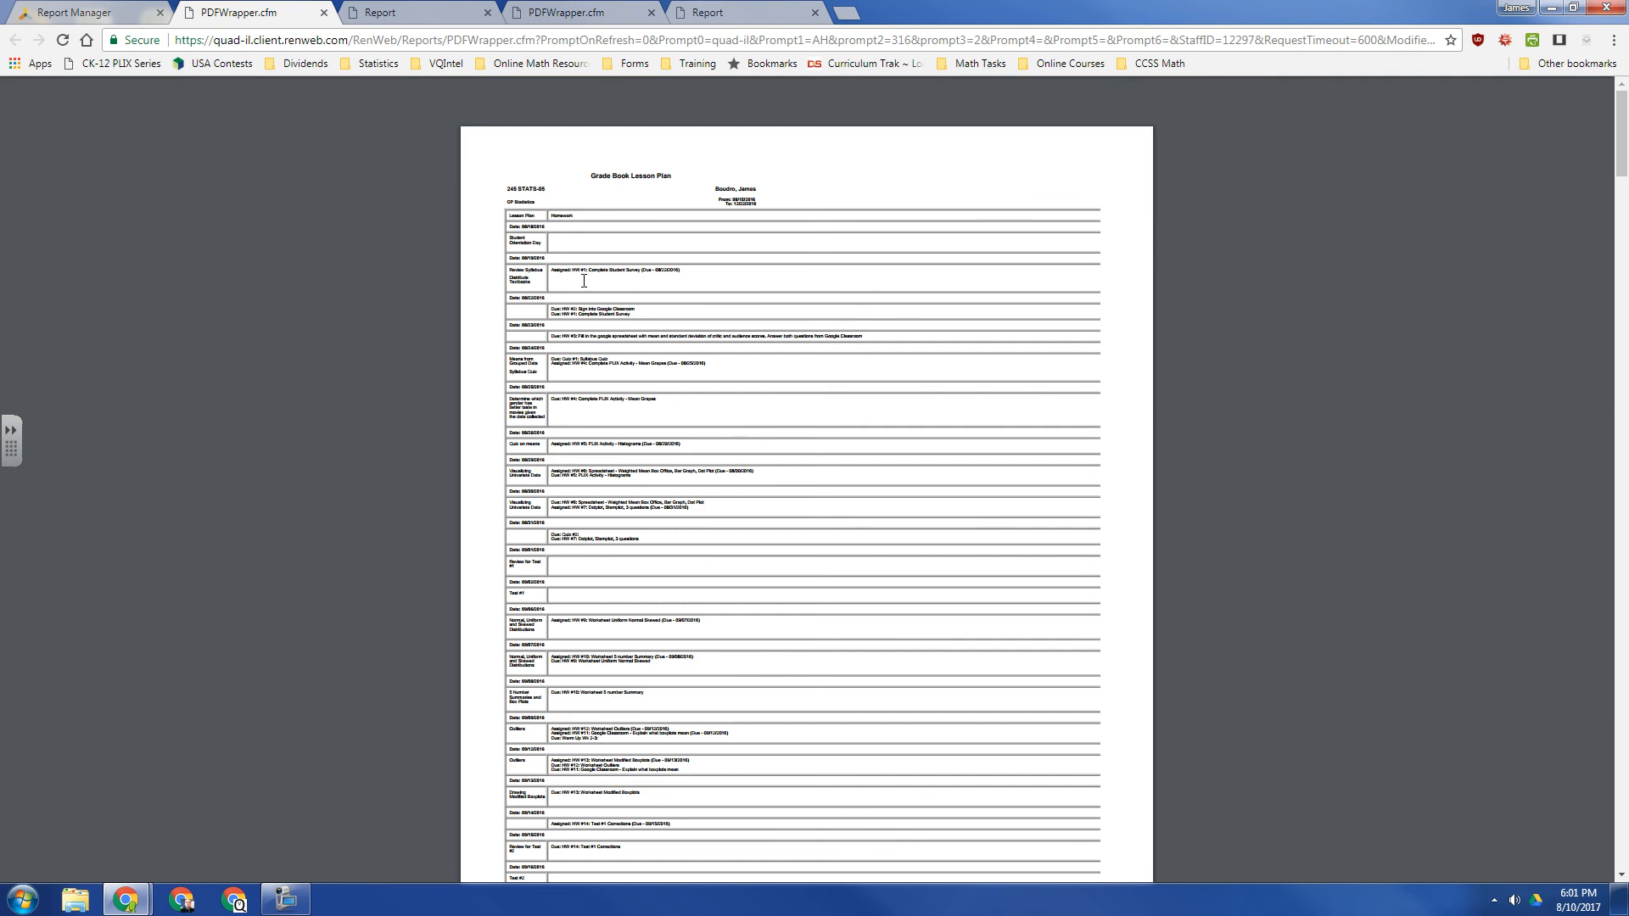
pyautogui.moveTo(840, 377)
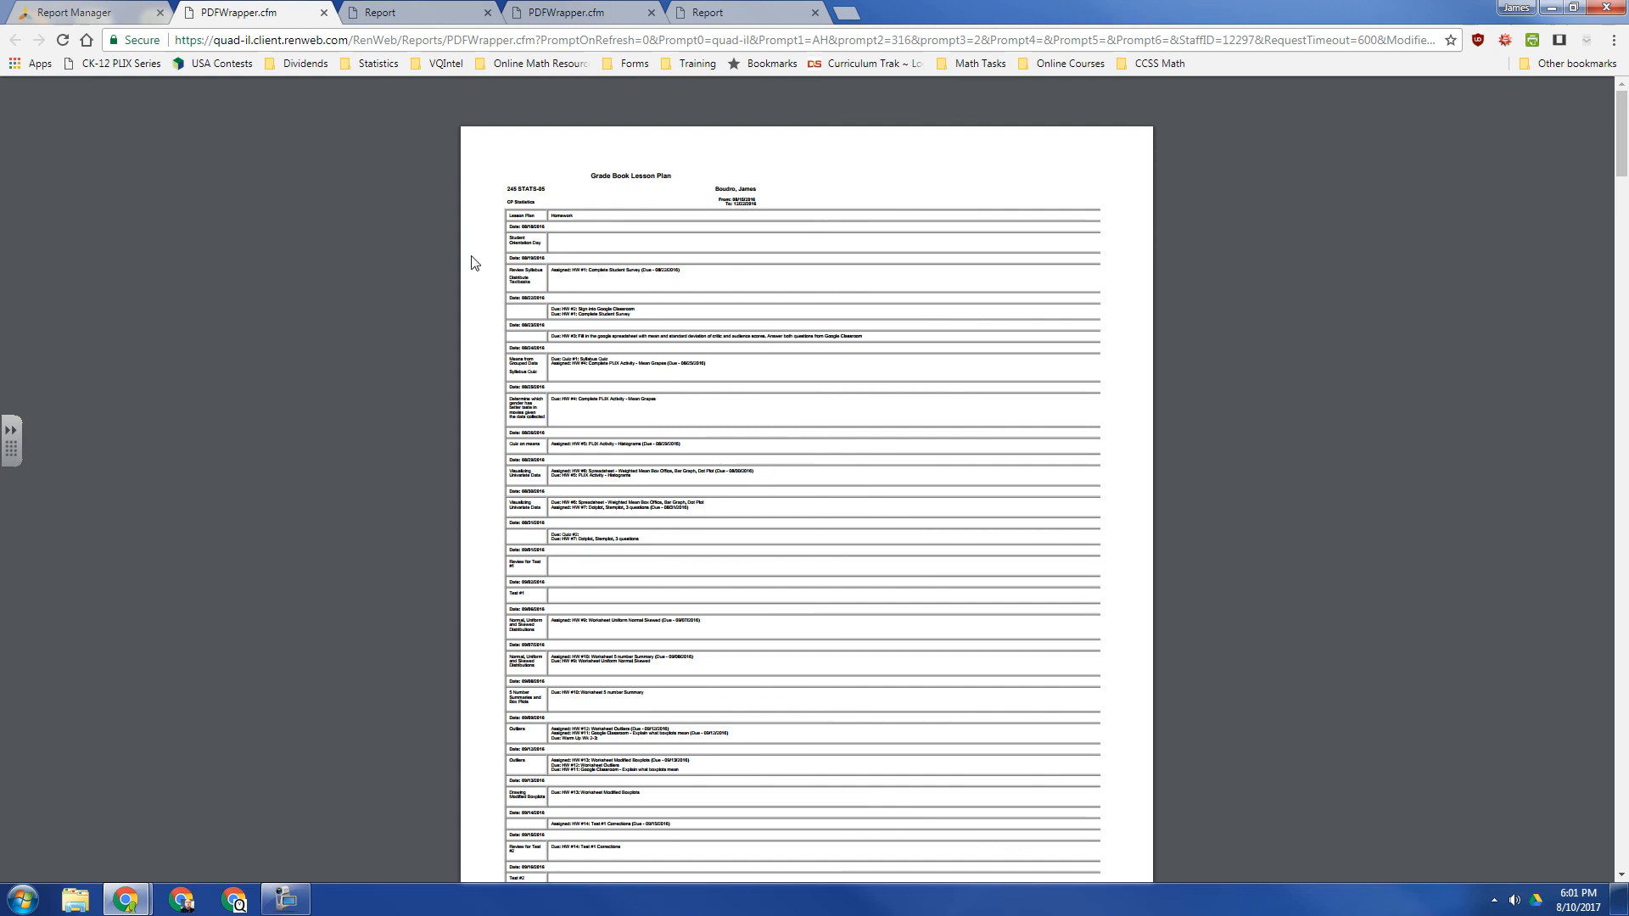
# - View the web-page version of the 245 STATS-05 lesson plan report
pyautogui.click(378, 12)
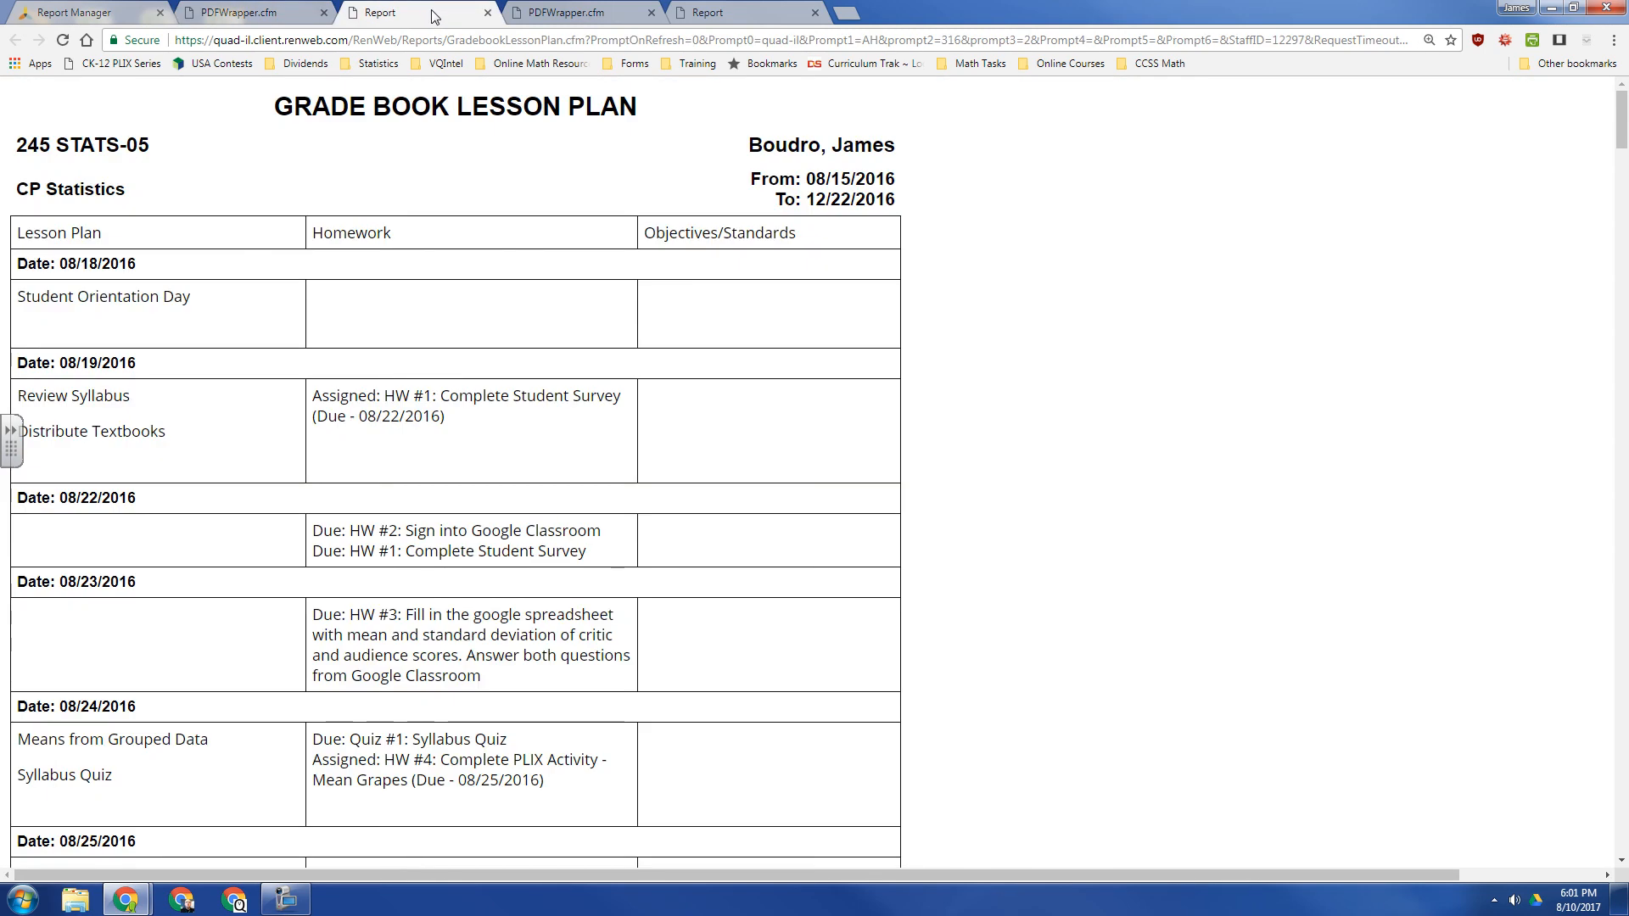